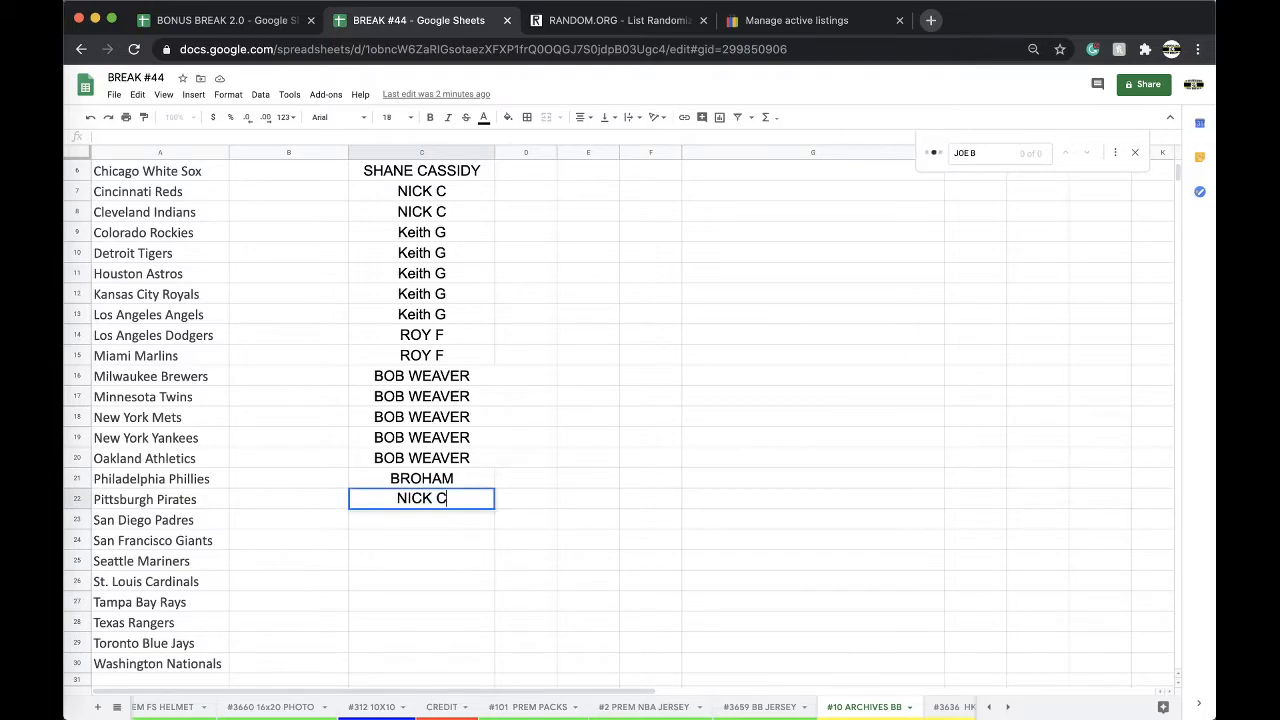
- Glance at the fill colour palette, then open the #101 PREM PACKS football sheet
click(505, 117)
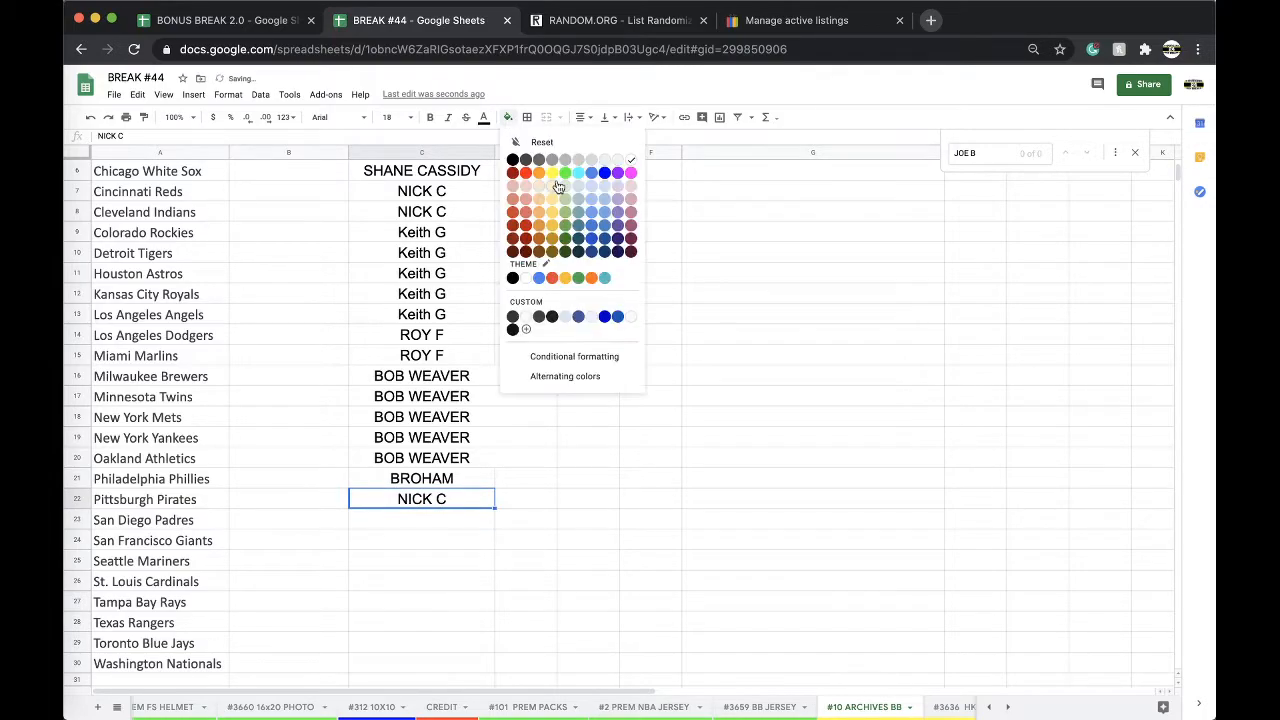
click(526, 707)
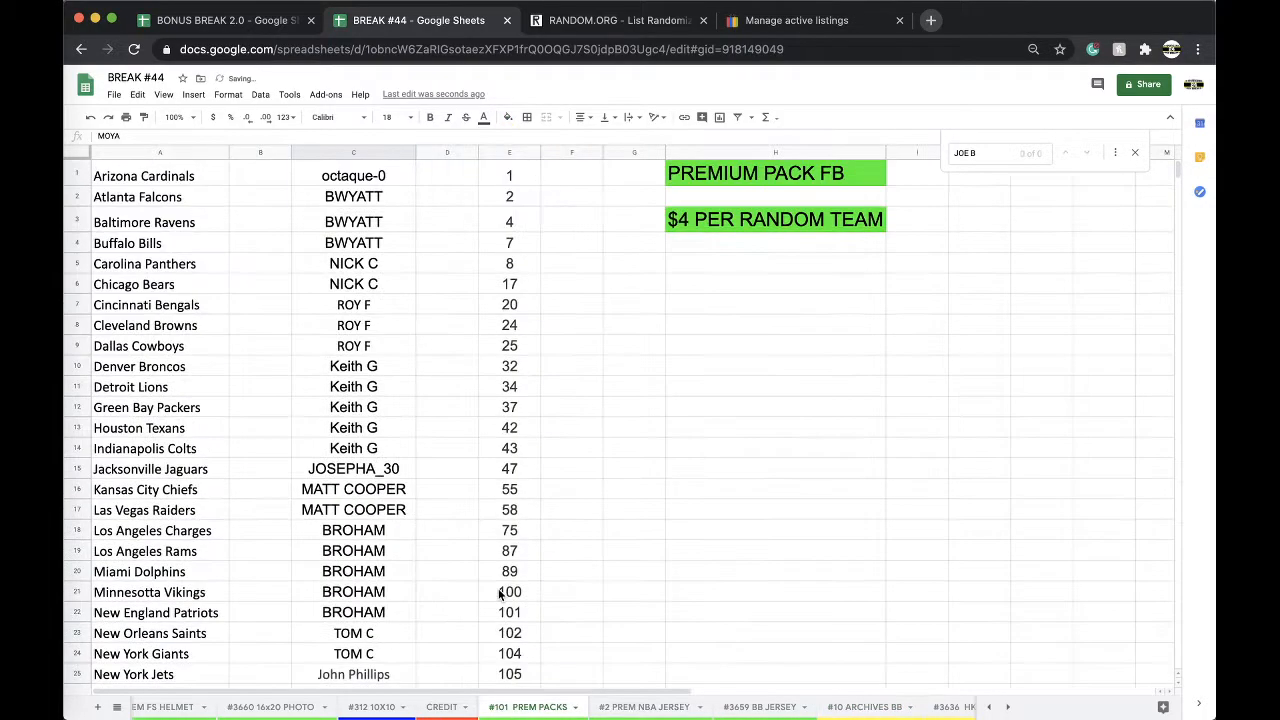
- On RANDOM.ORG's List Randomizer, shuffle the 30 spot numbers three times
click(615, 20)
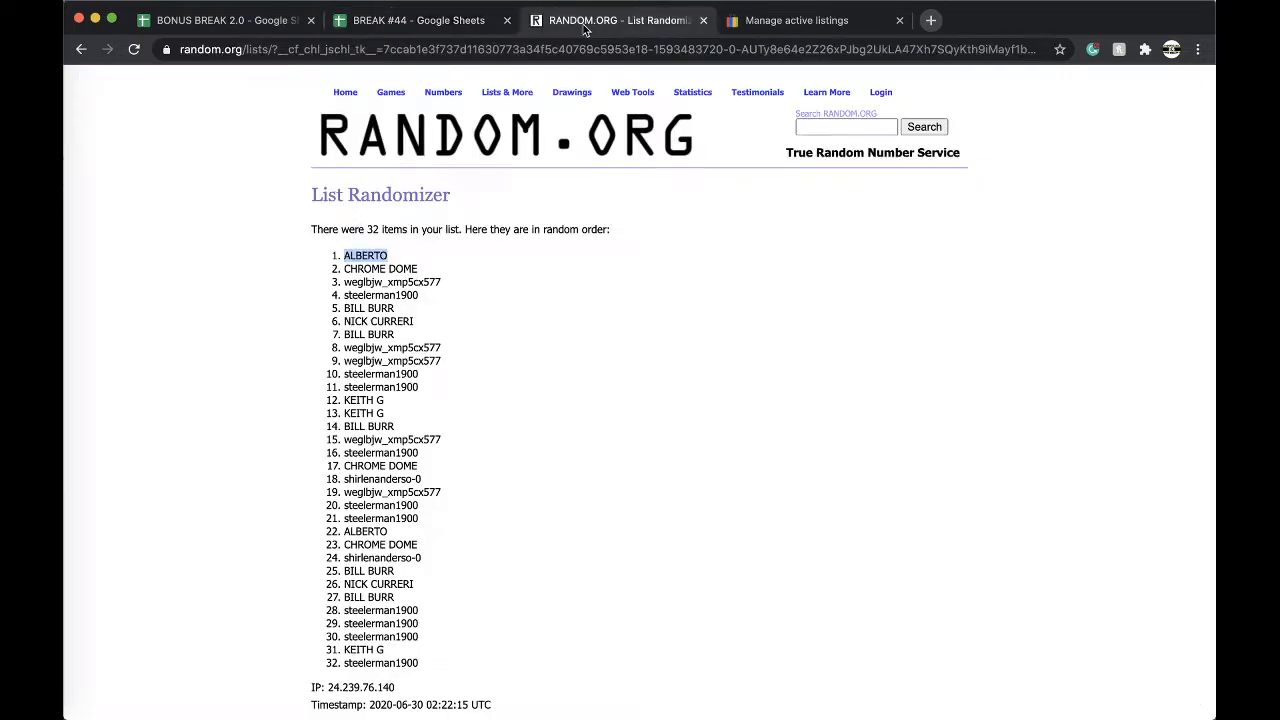
click(80, 49)
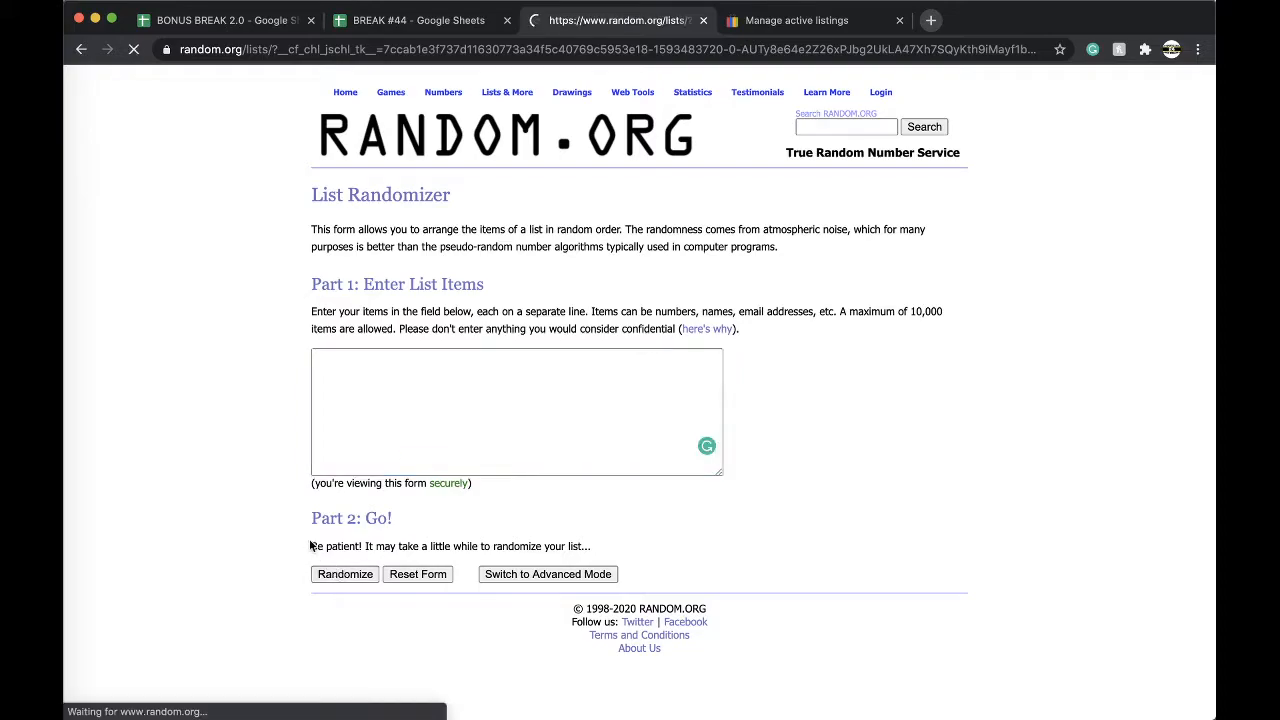
click(344, 574)
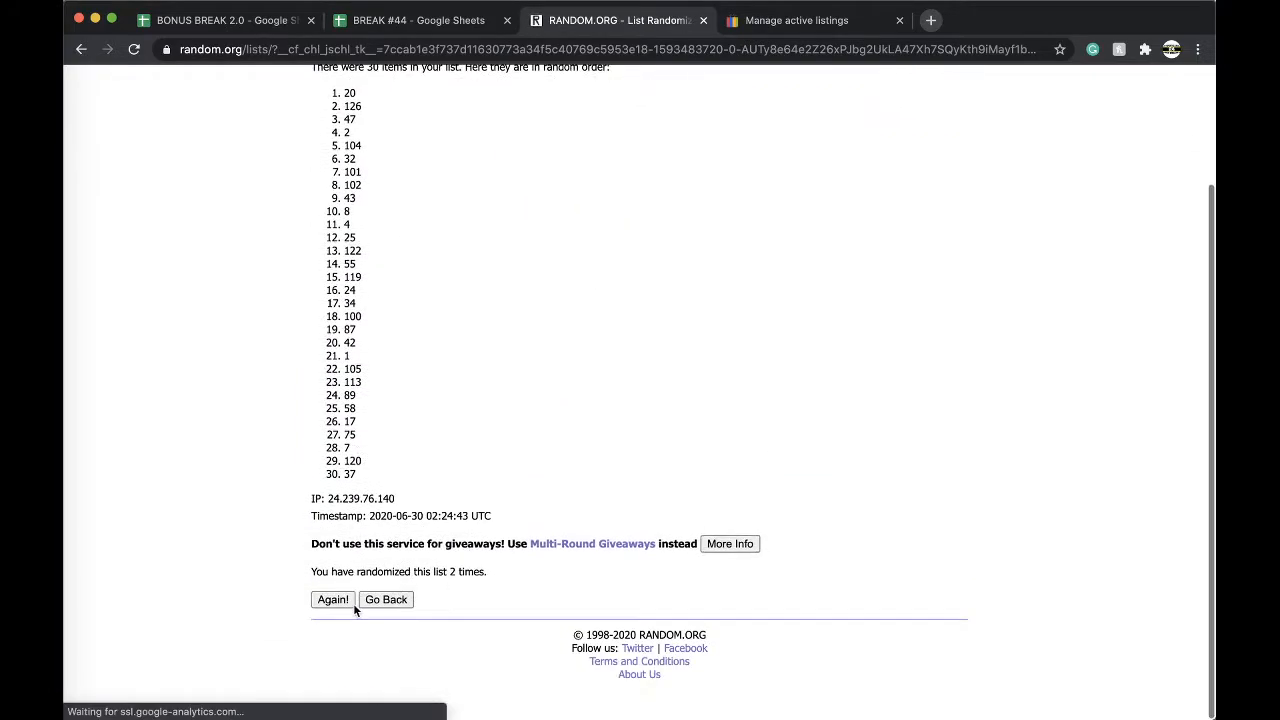
click(332, 599)
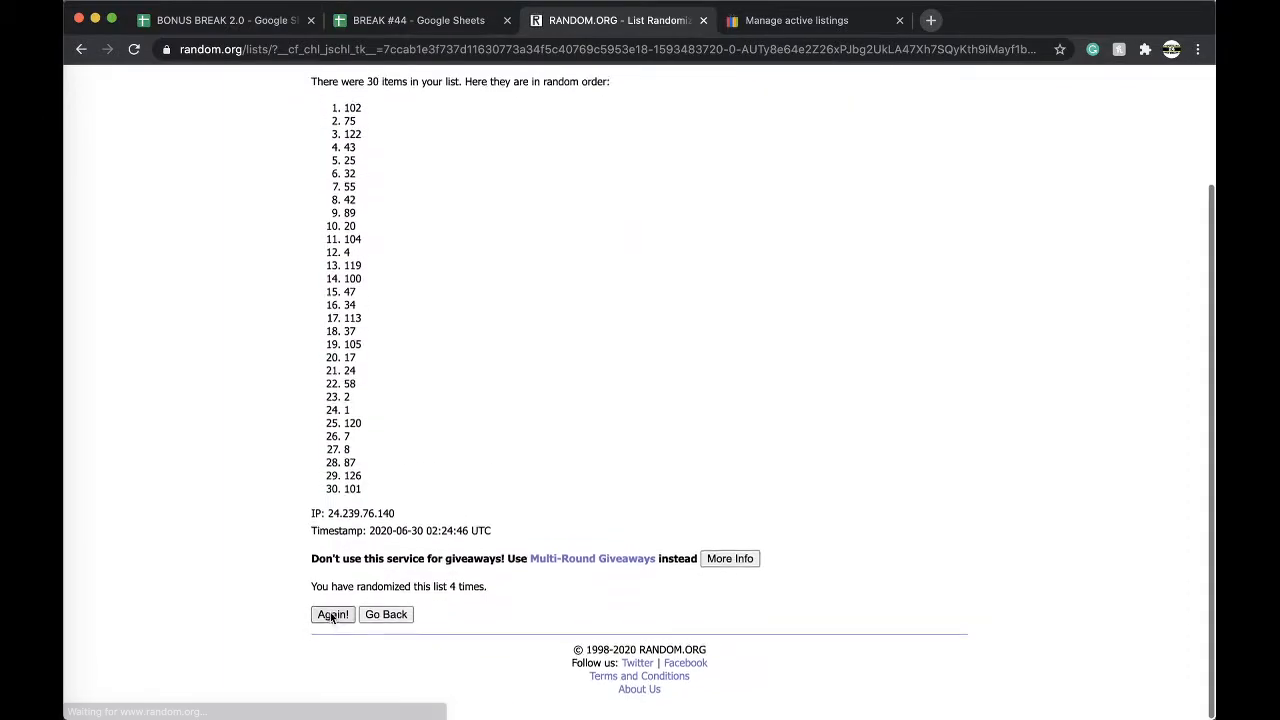
click(333, 614)
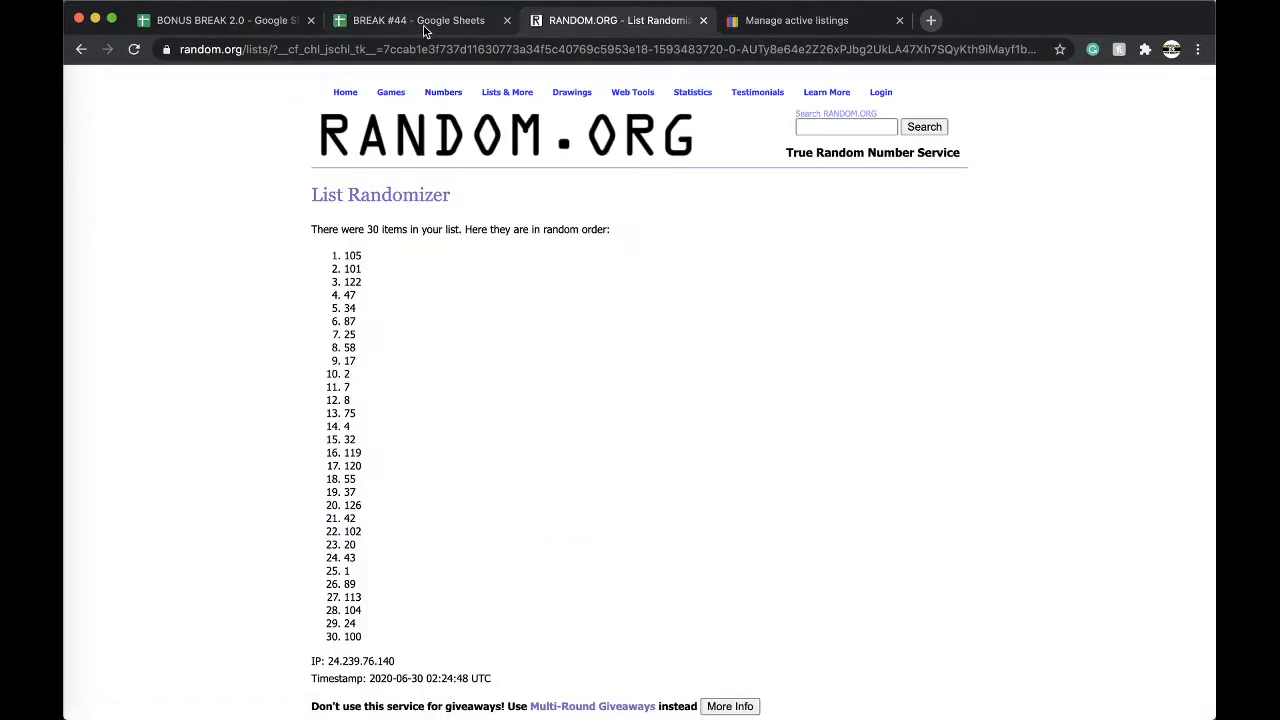
- Fill spot 105 for the New York Jets yellow and select the buyer names in column C
click(418, 20)
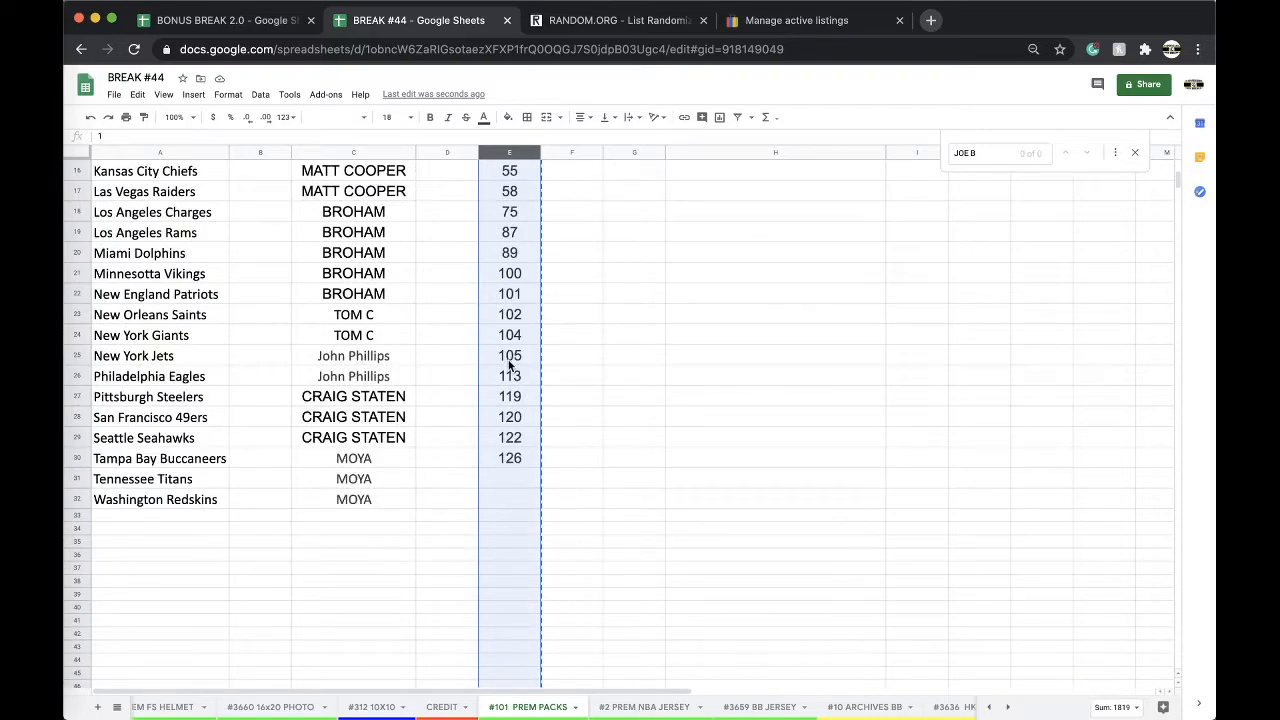
click(507, 117)
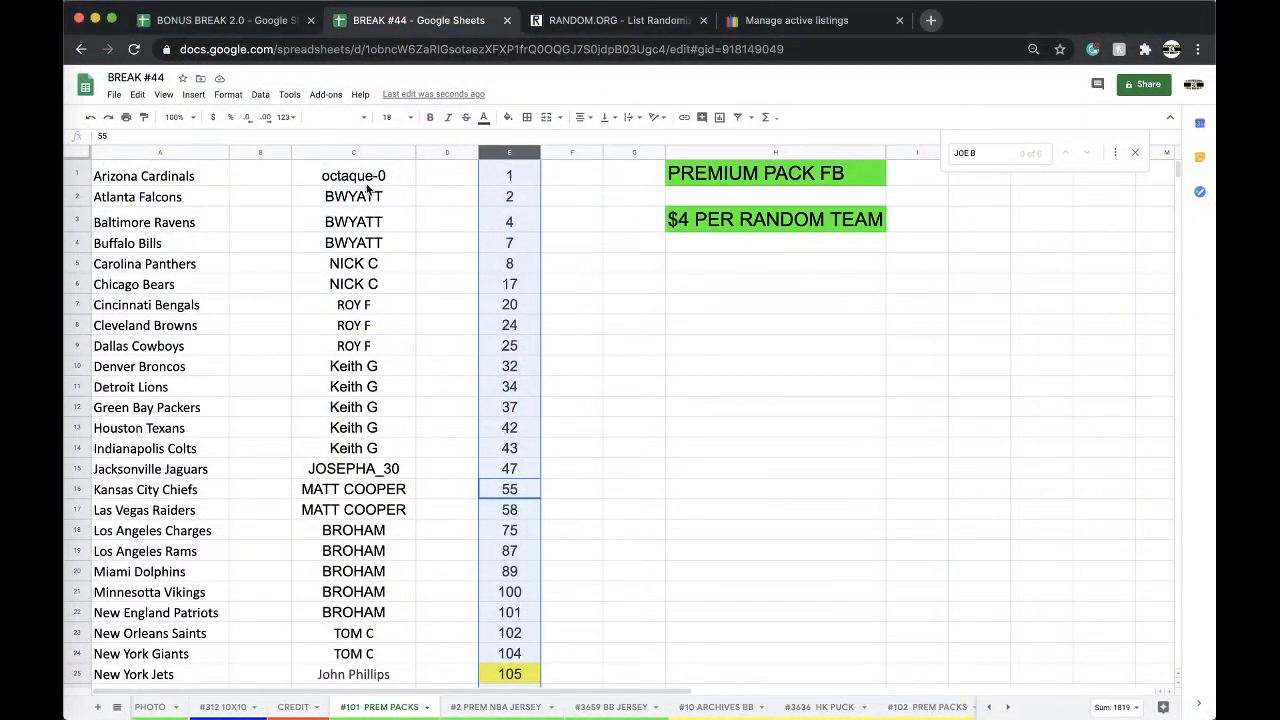
click(353, 175)
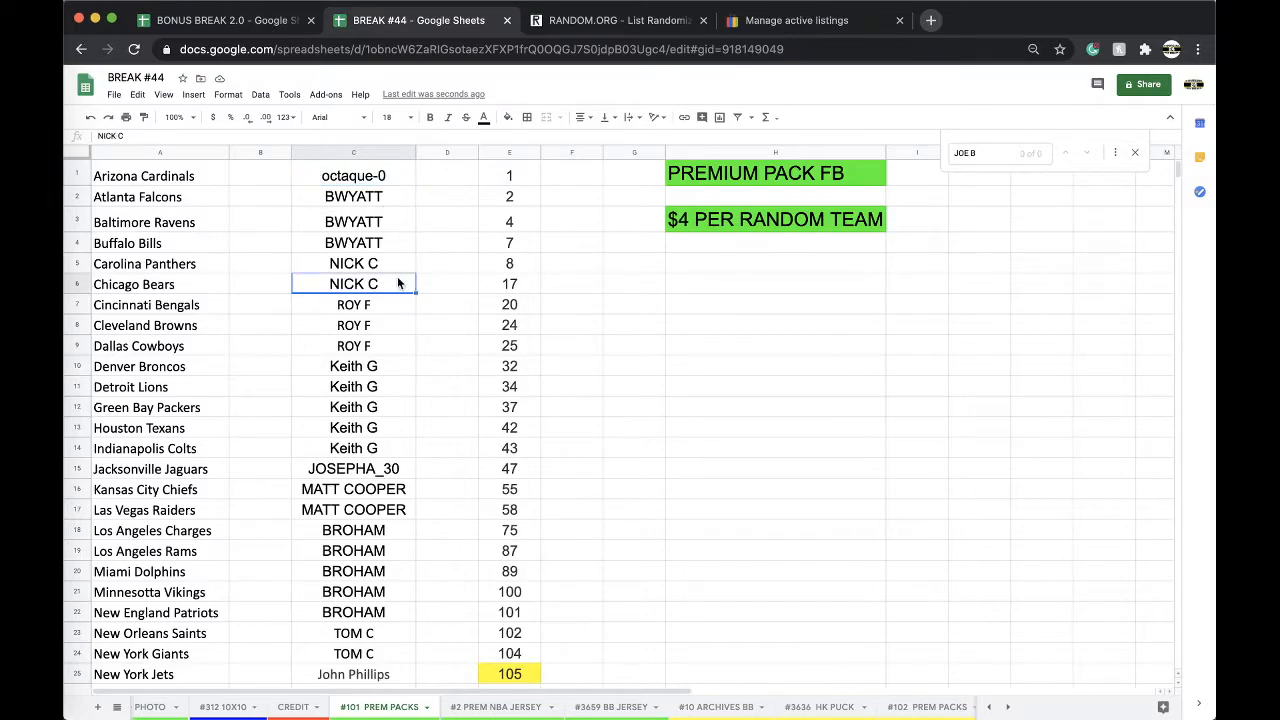
scroll(down, 3)
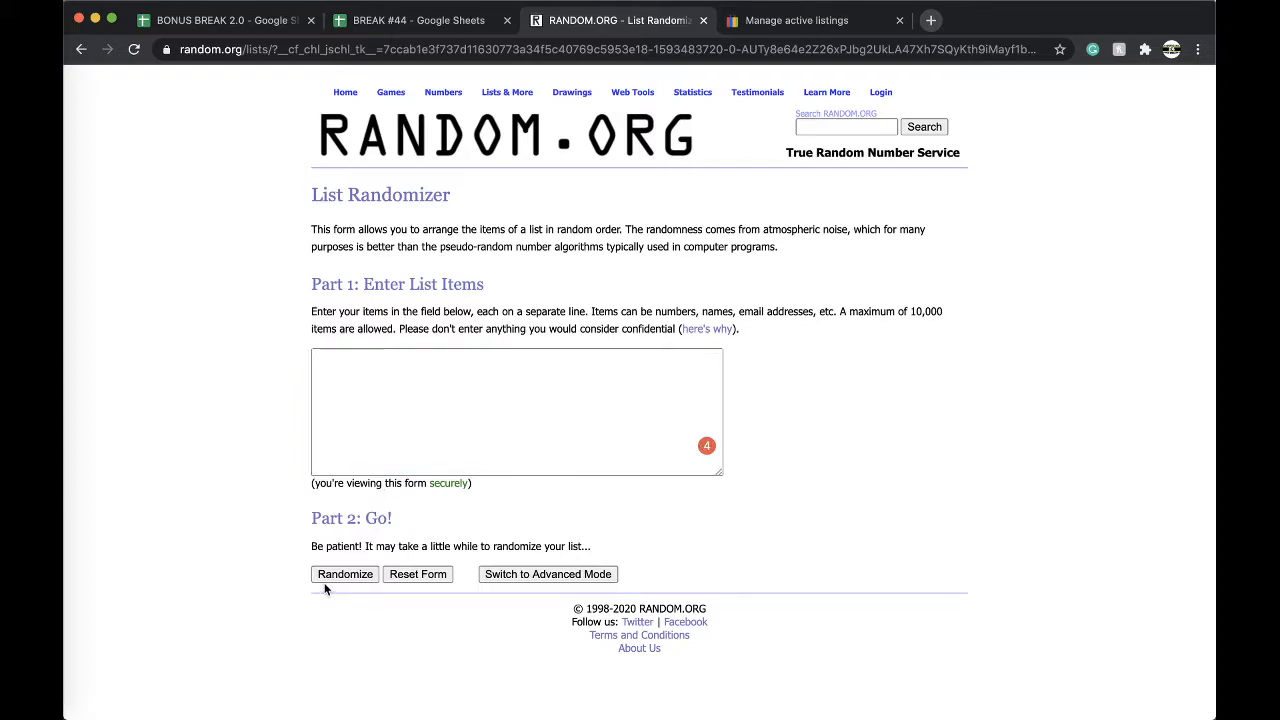
- Randomize the pasted buyer names three times and return to the football spreadsheet
click(344, 574)
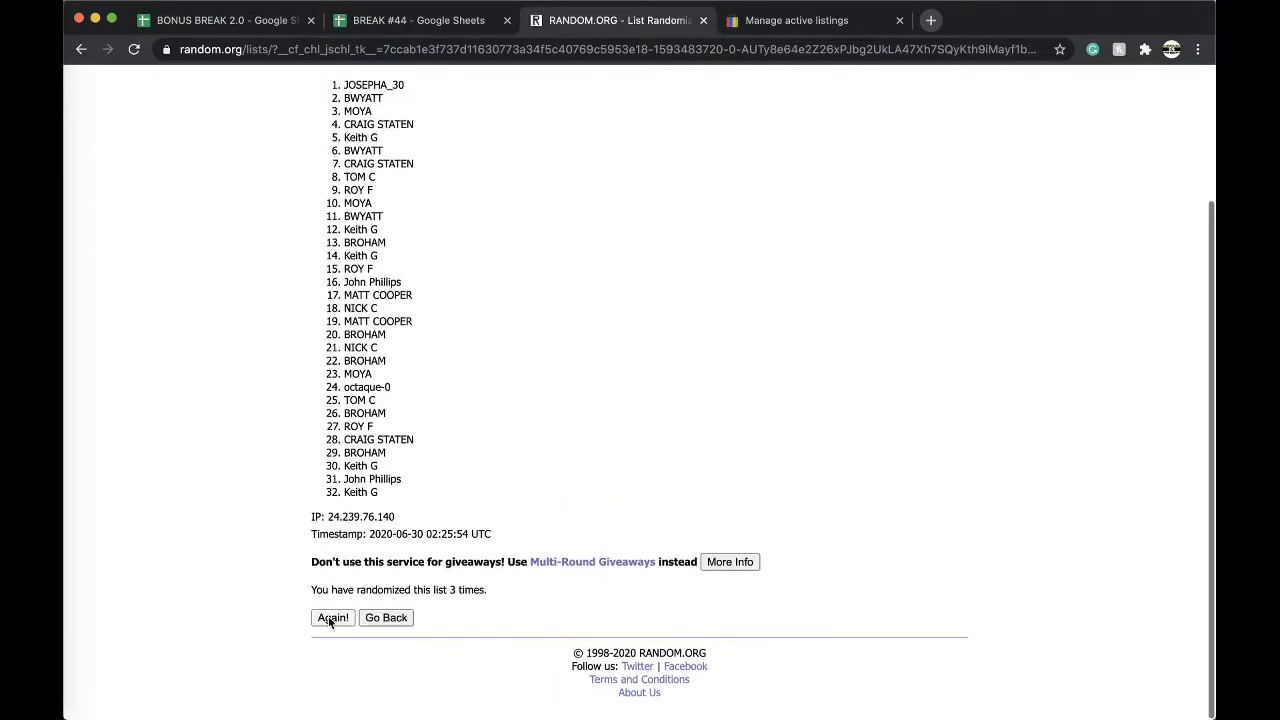
click(333, 617)
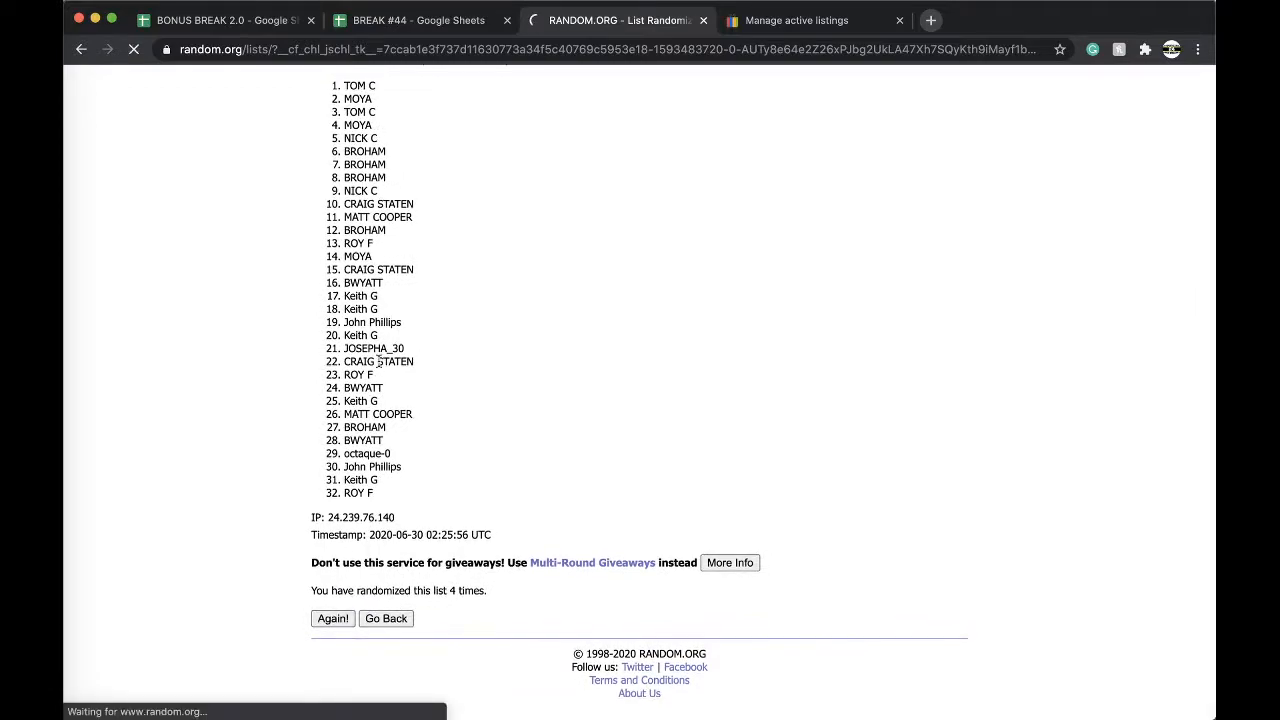
click(333, 618)
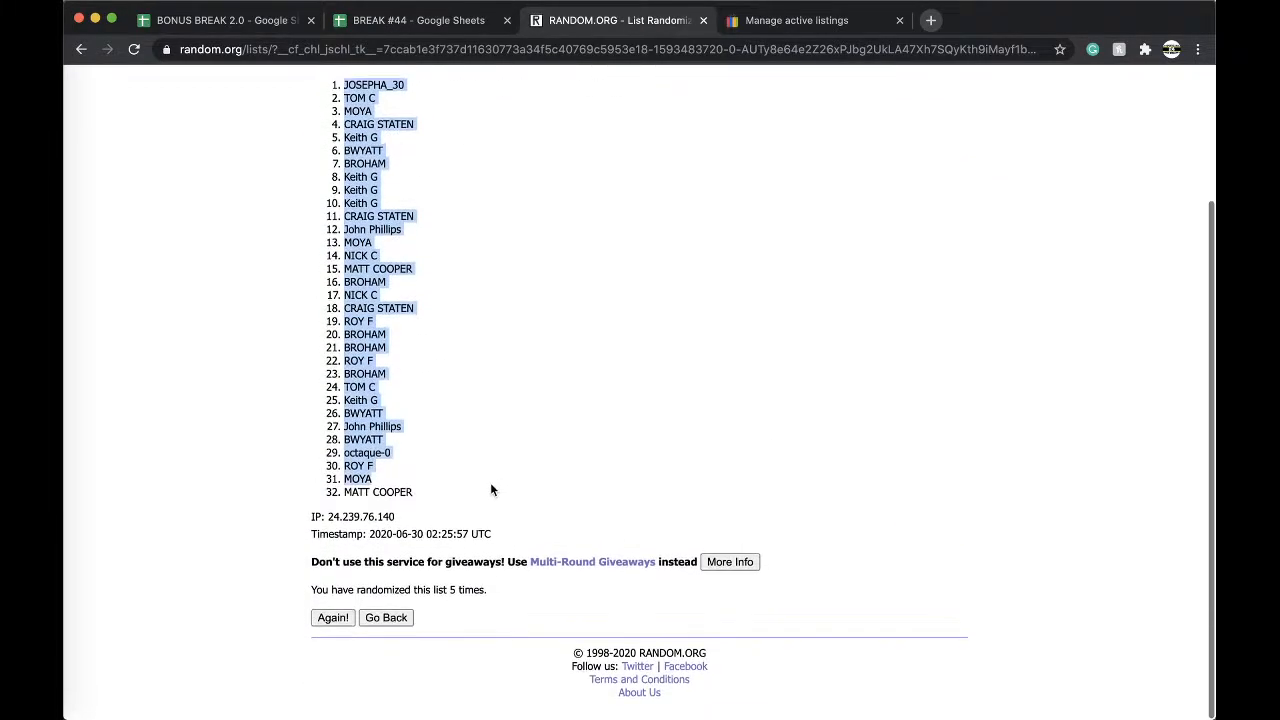
click(418, 20)
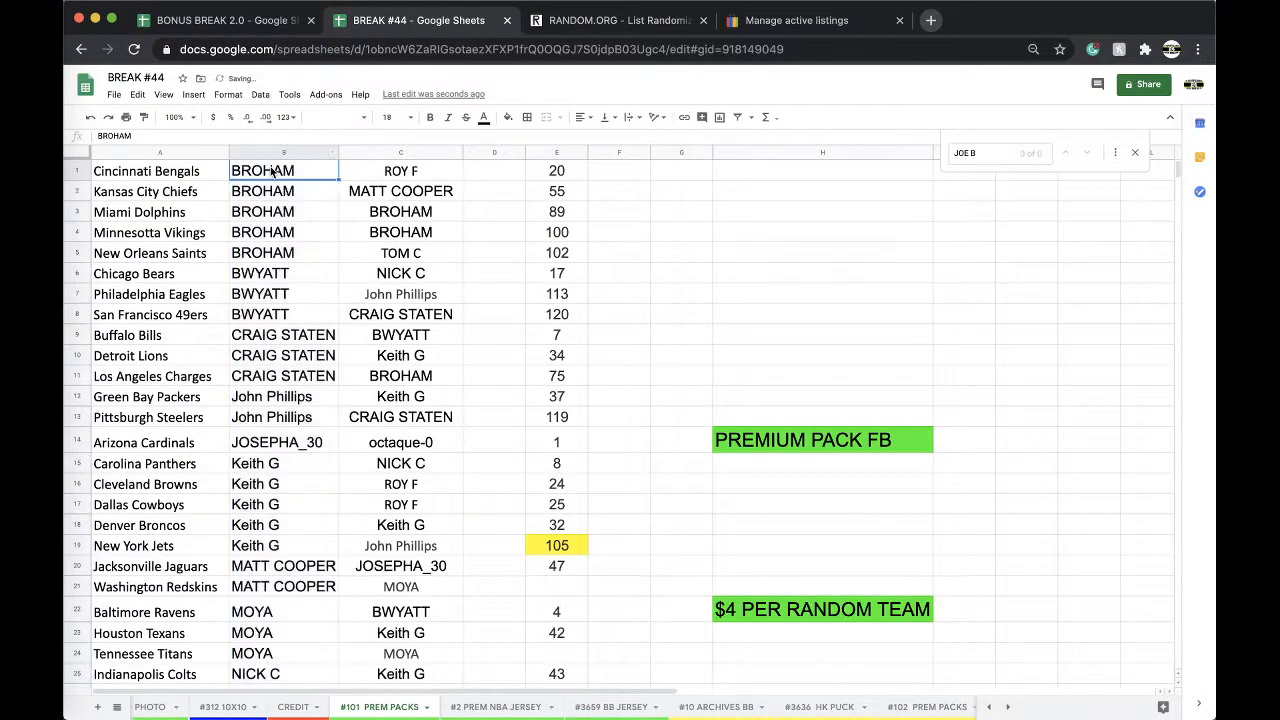
click(262, 252)
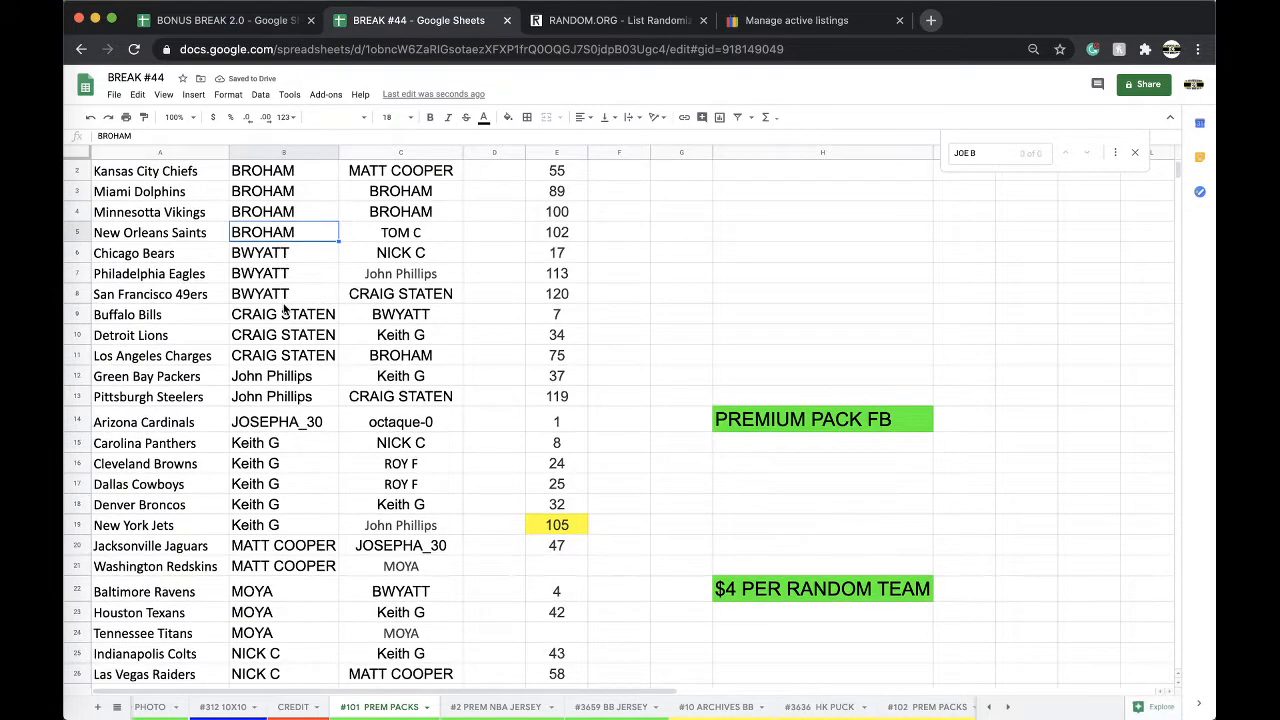
click(283, 314)
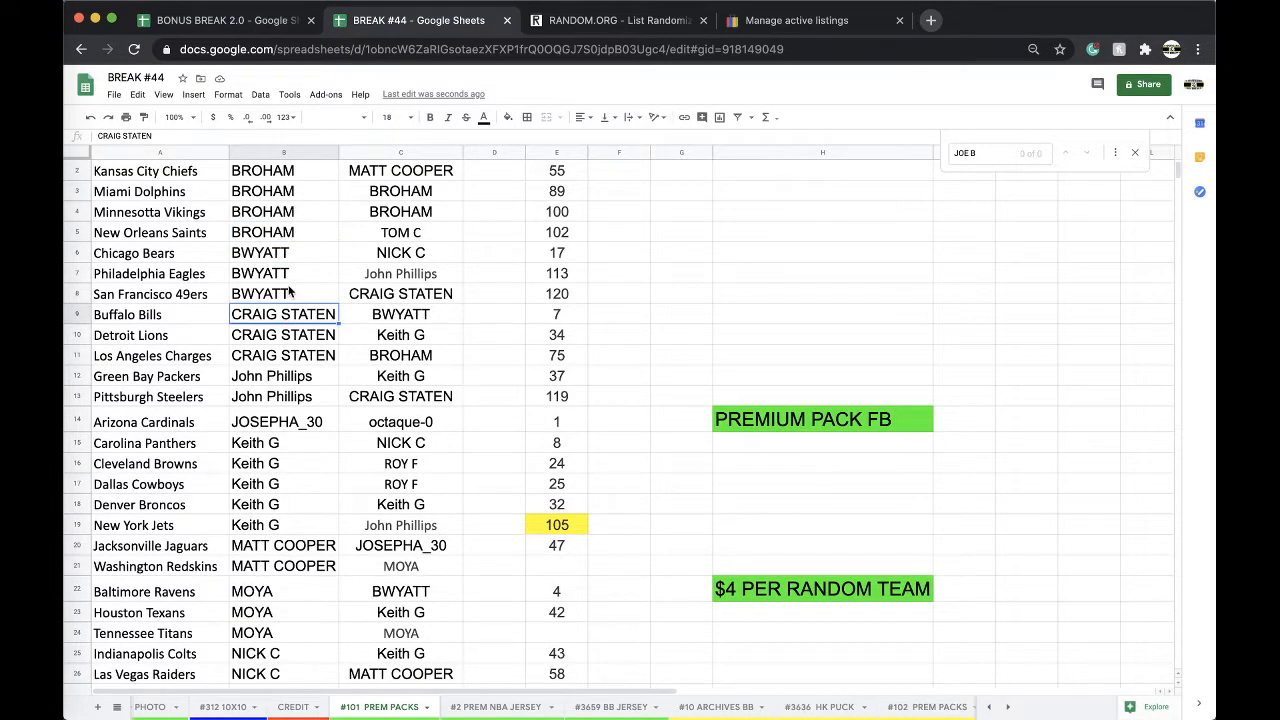
scroll(down, 3)
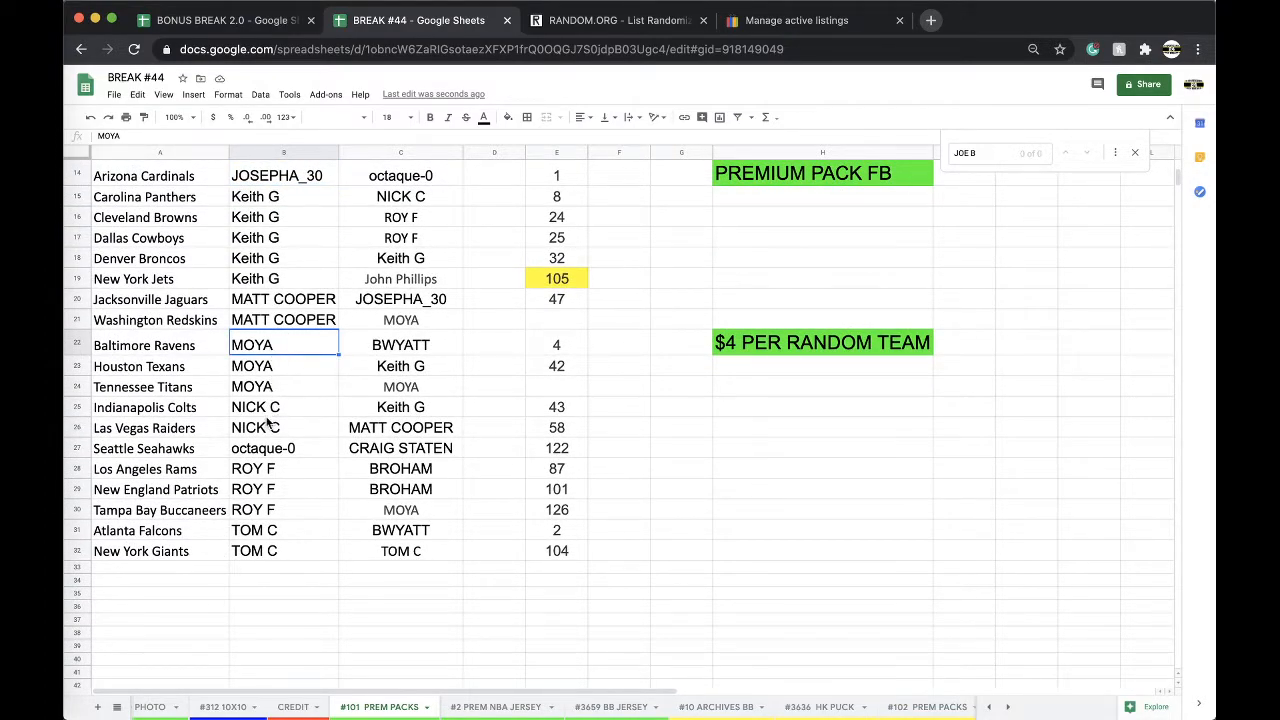
click(283, 407)
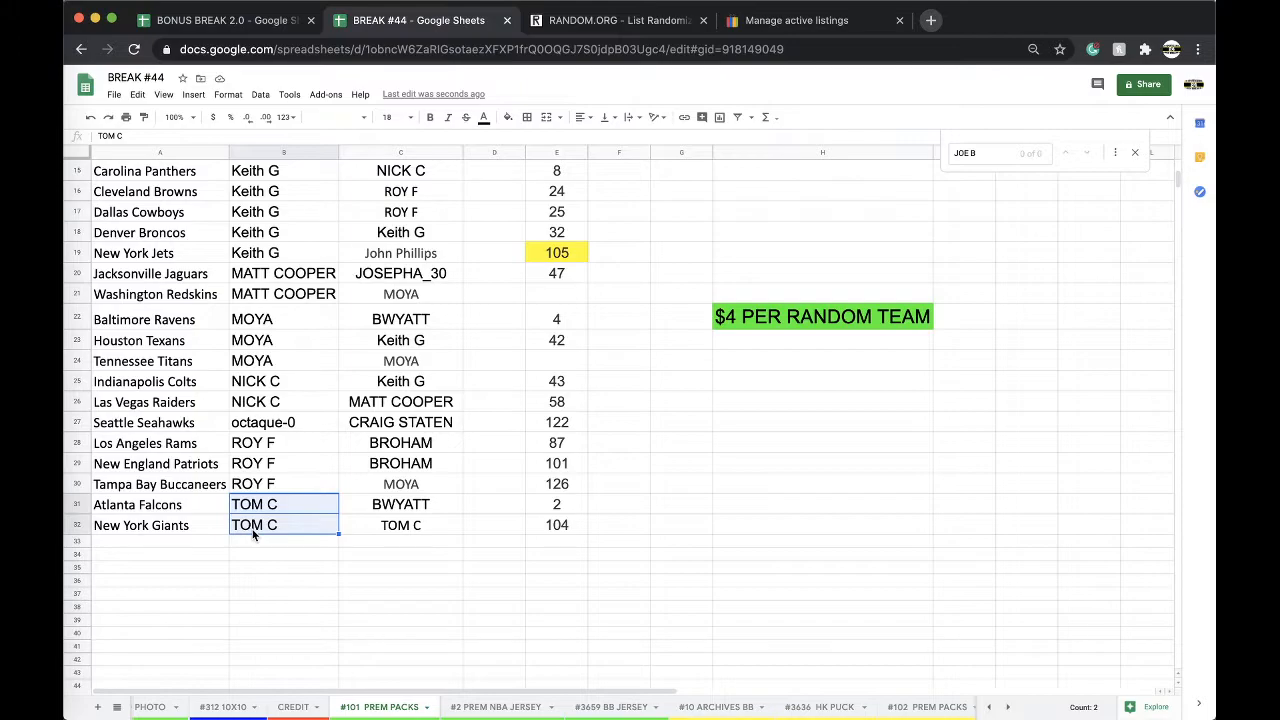
scroll(up, 3)
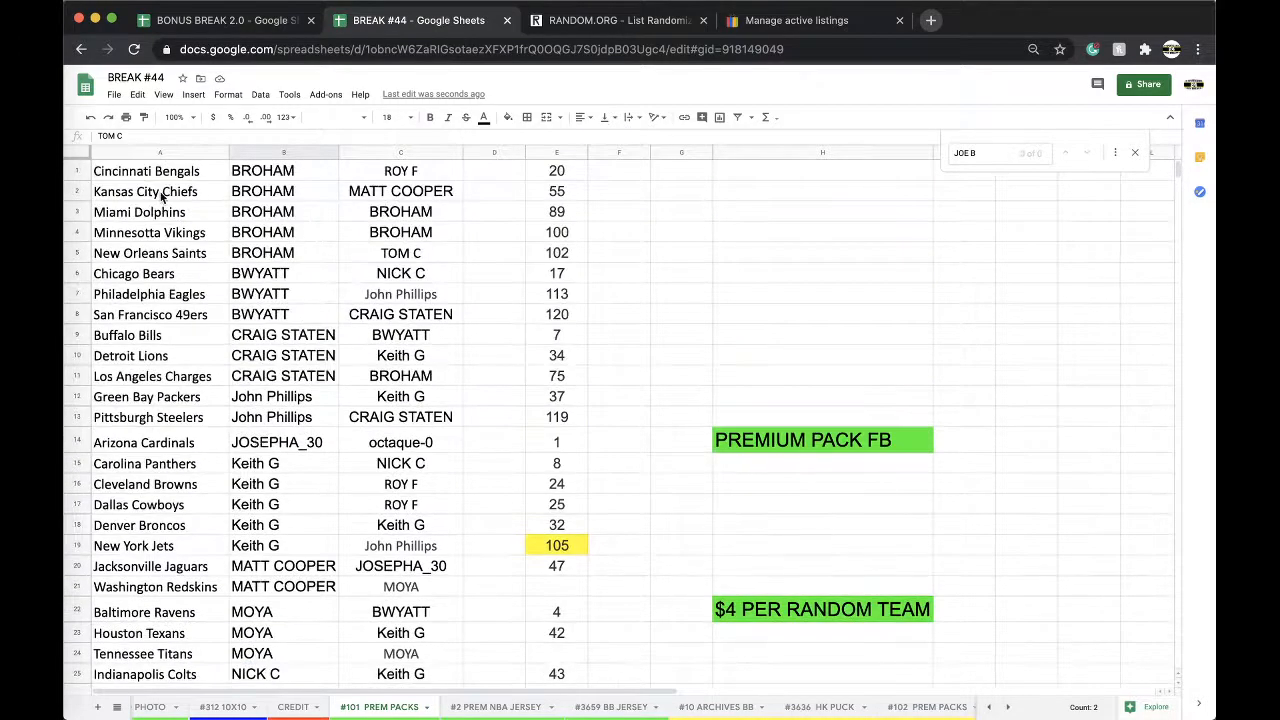
click(260, 94)
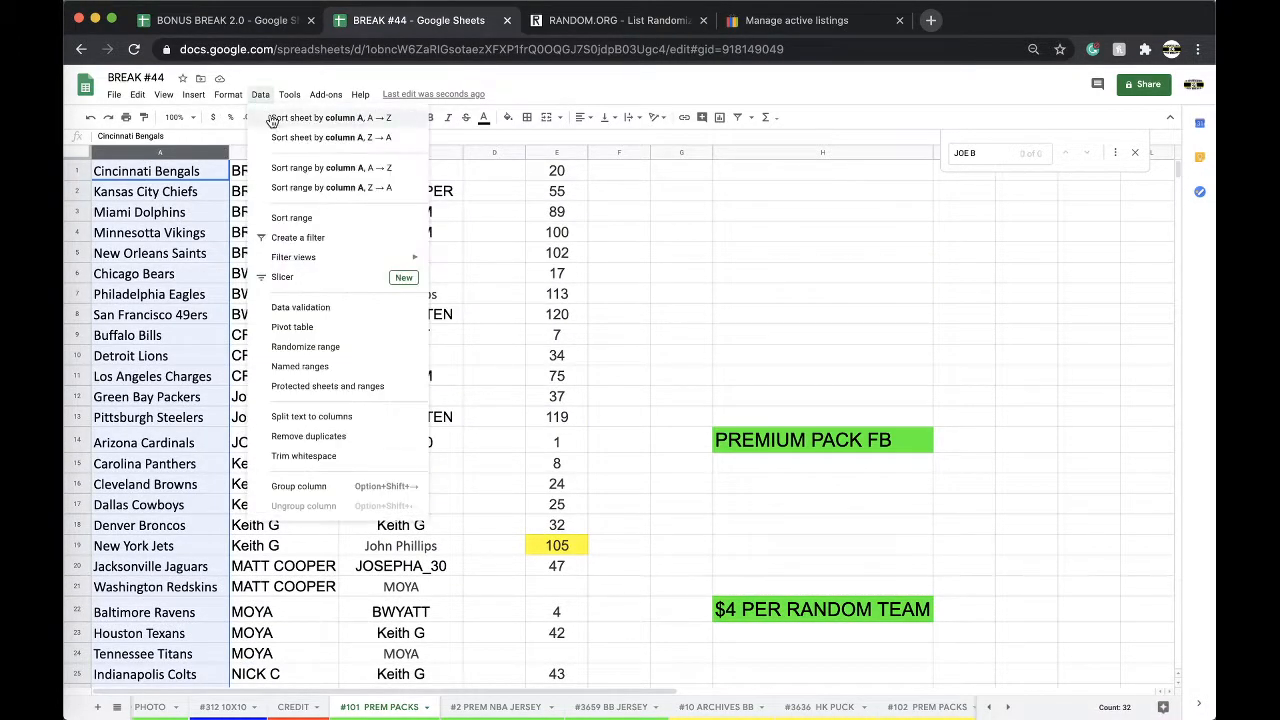
- Sort the football sheet by team, check the Packers and Lions buyers, and open CREDIT
click(330, 117)
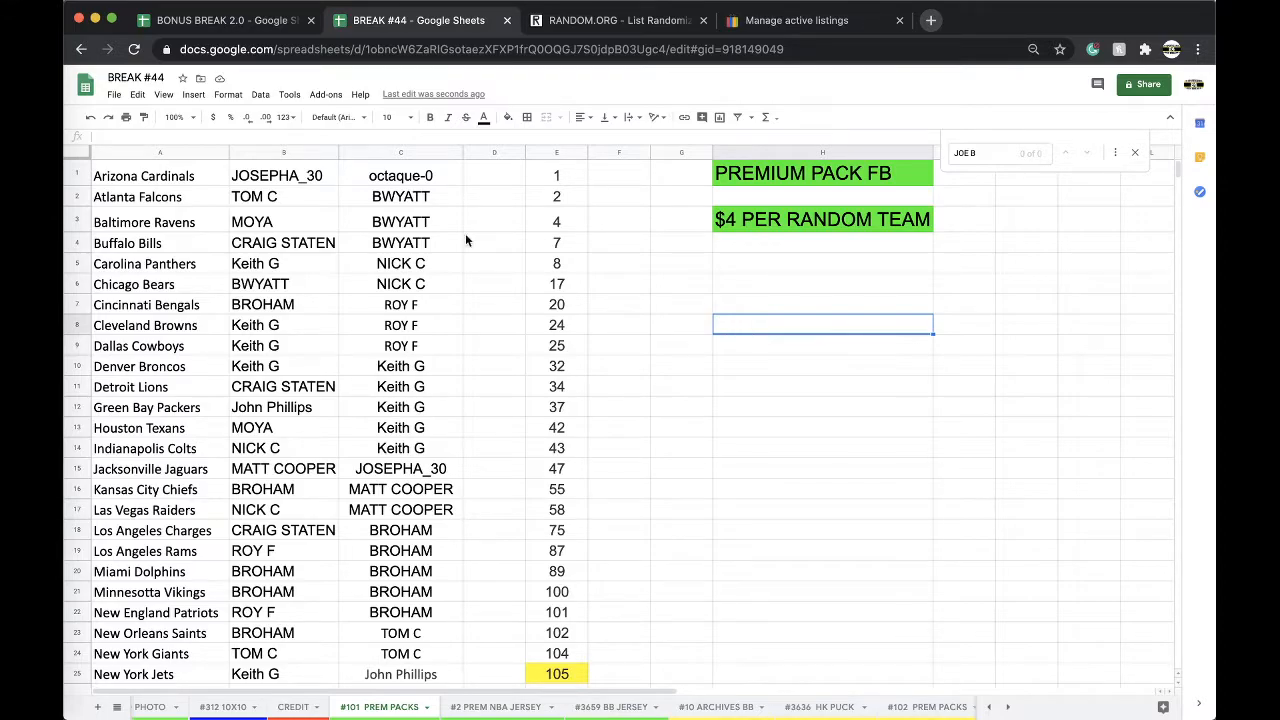
click(283, 407)
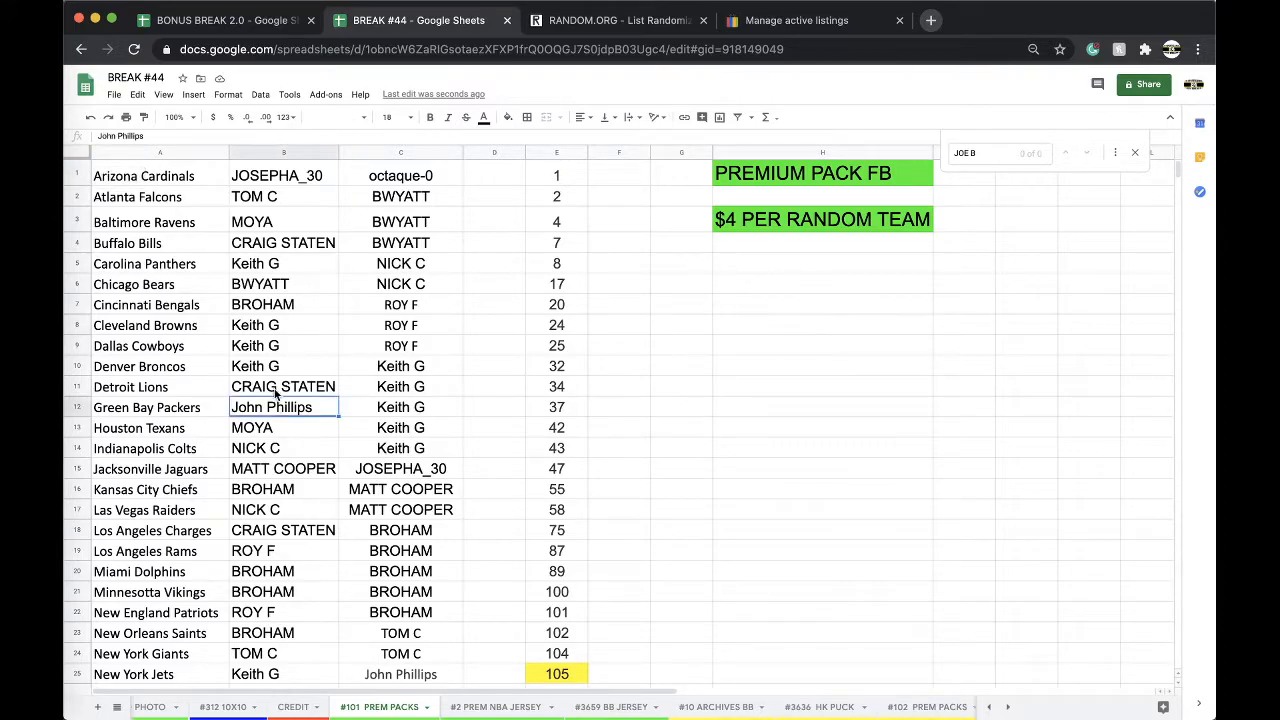
click(283, 386)
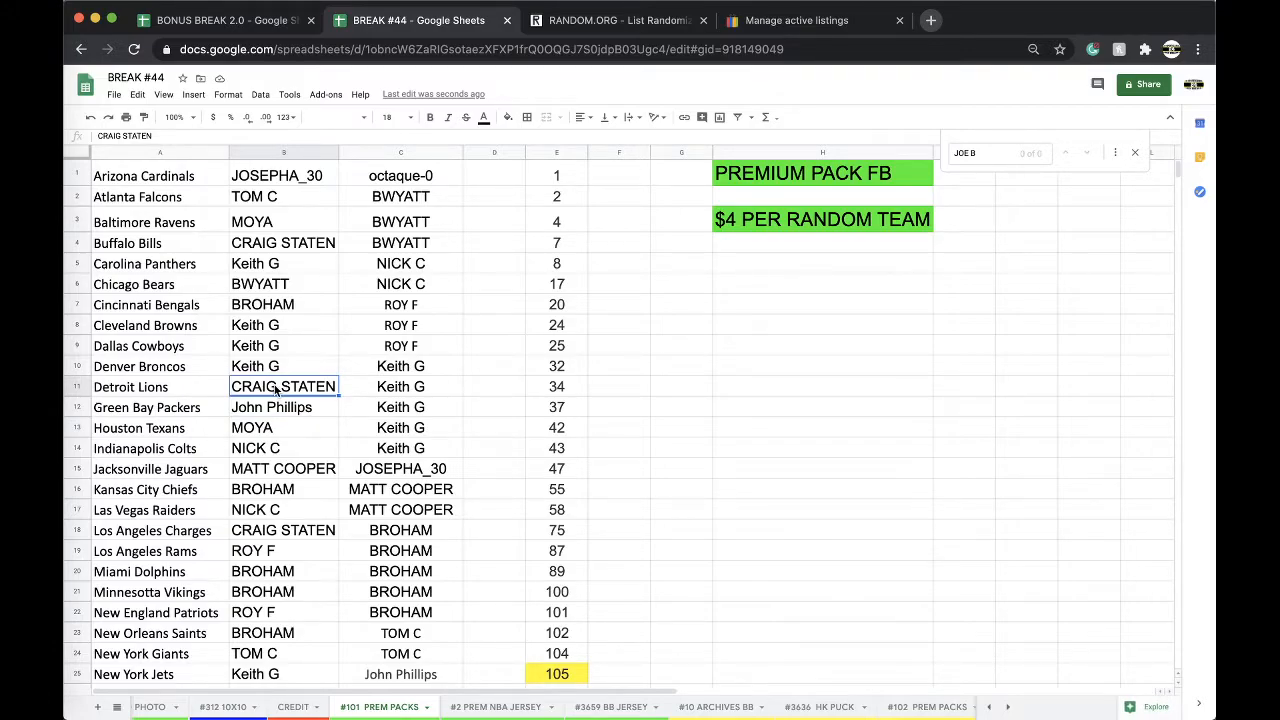
click(485, 706)
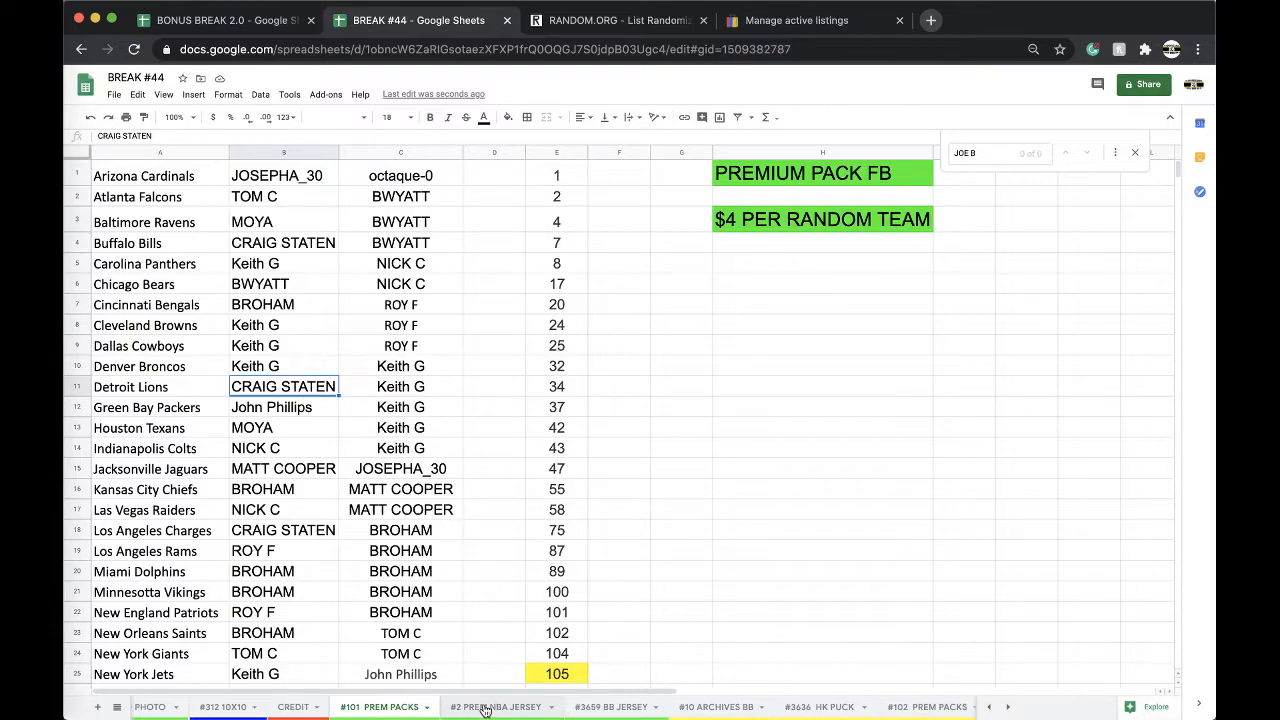
click(487, 707)
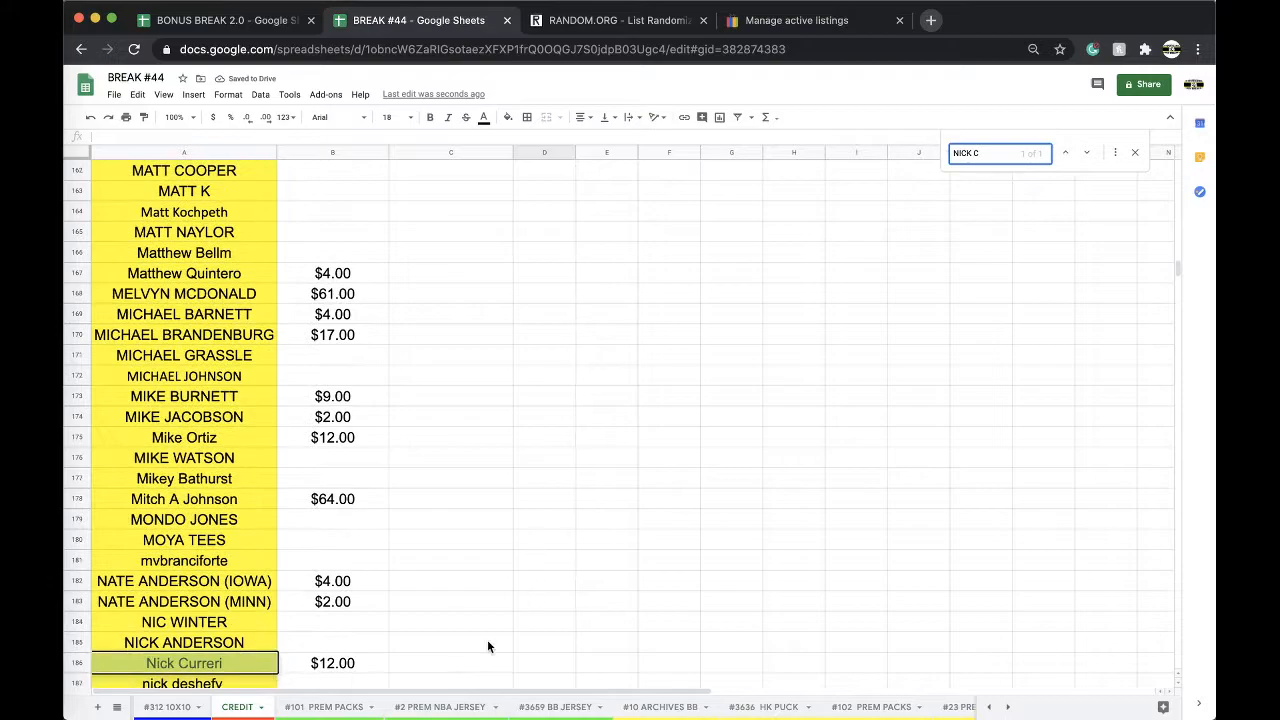
click(335, 663)
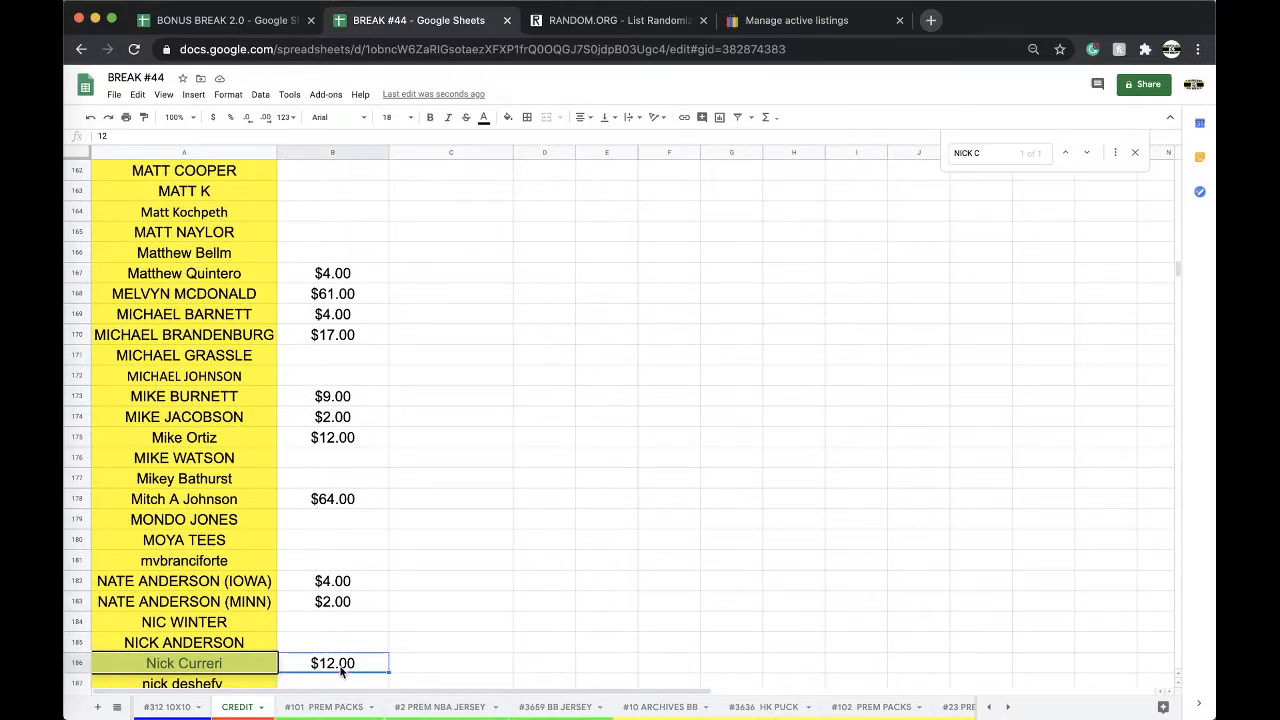
text($8)
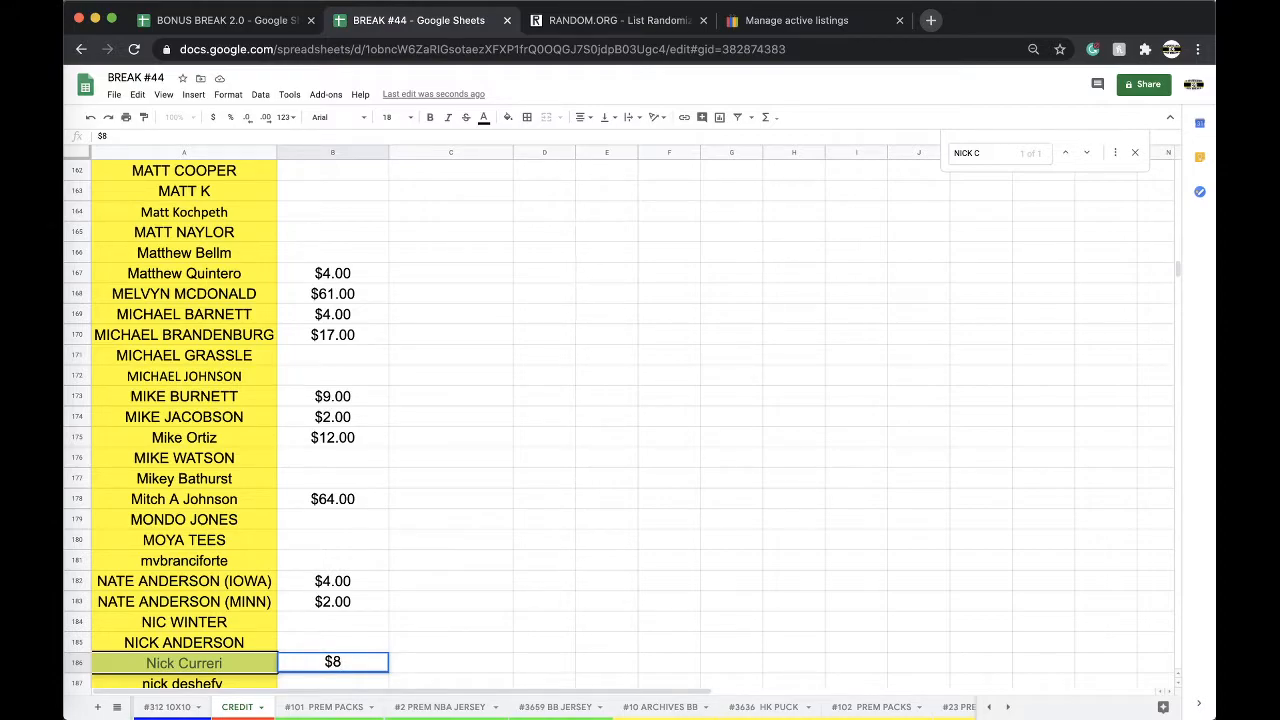
click(445, 601)
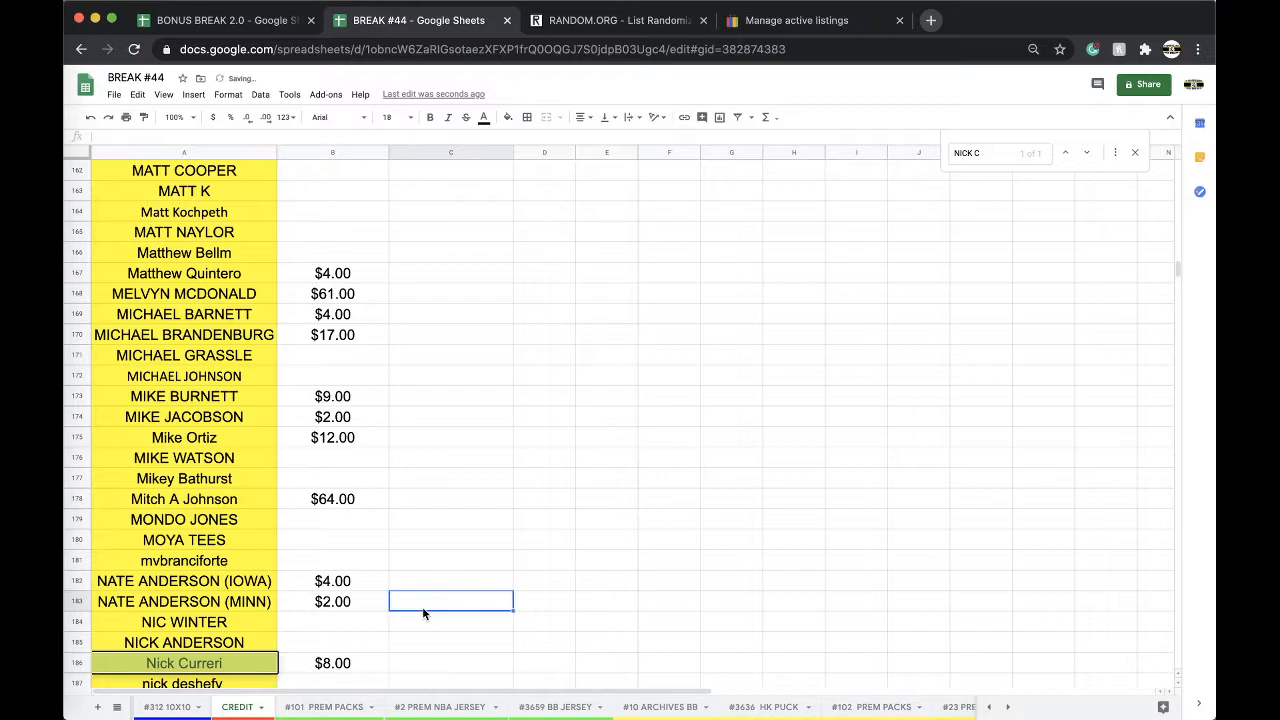
mouse_move(389, 626)
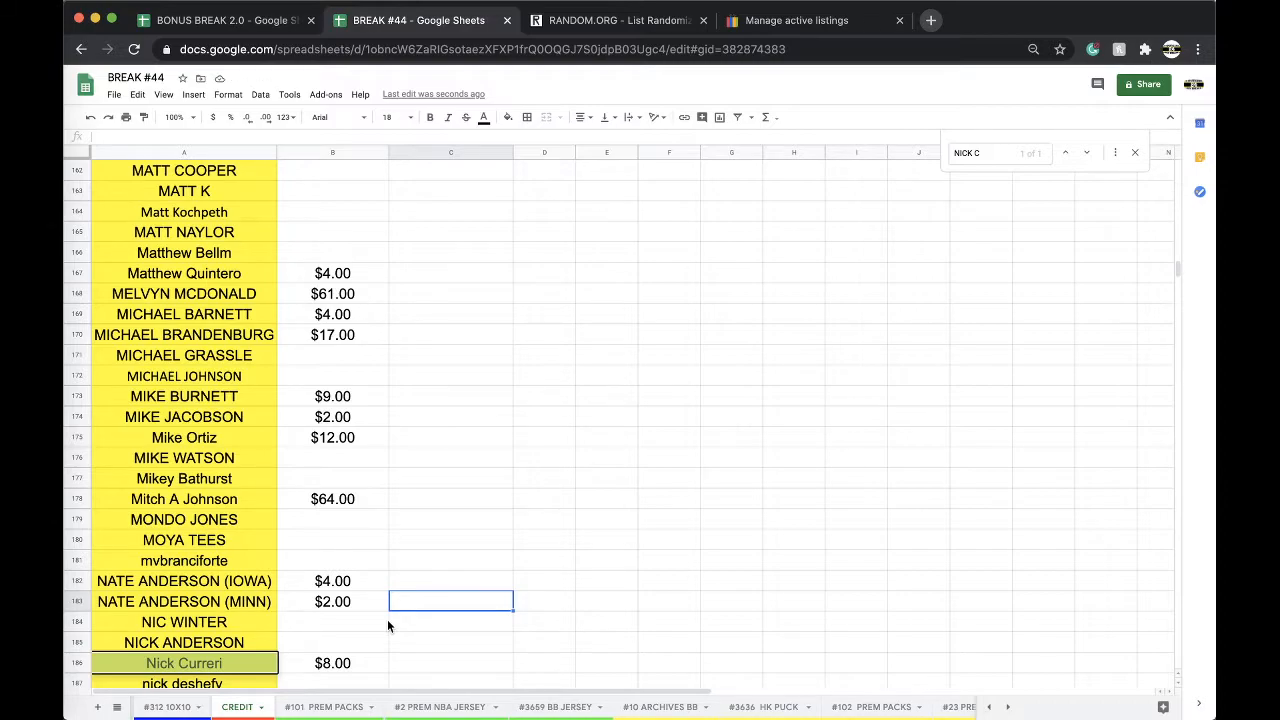
mouse_move(485, 708)
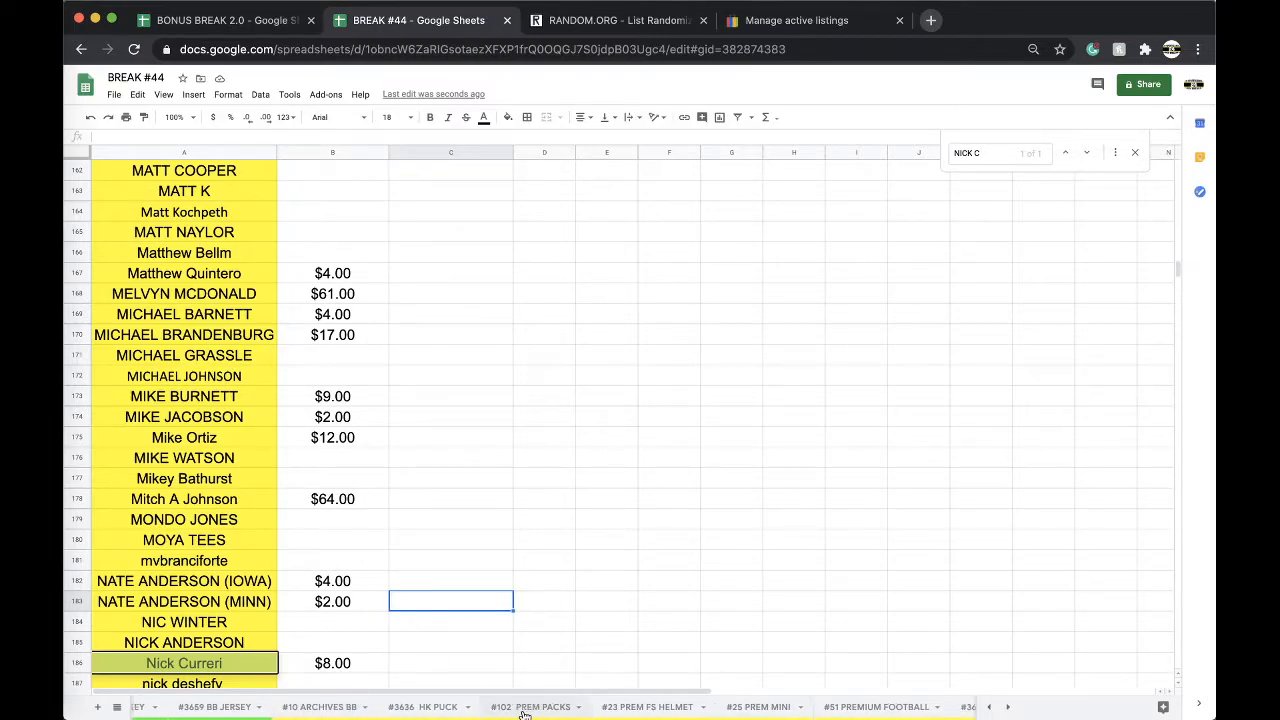
click(540, 707)
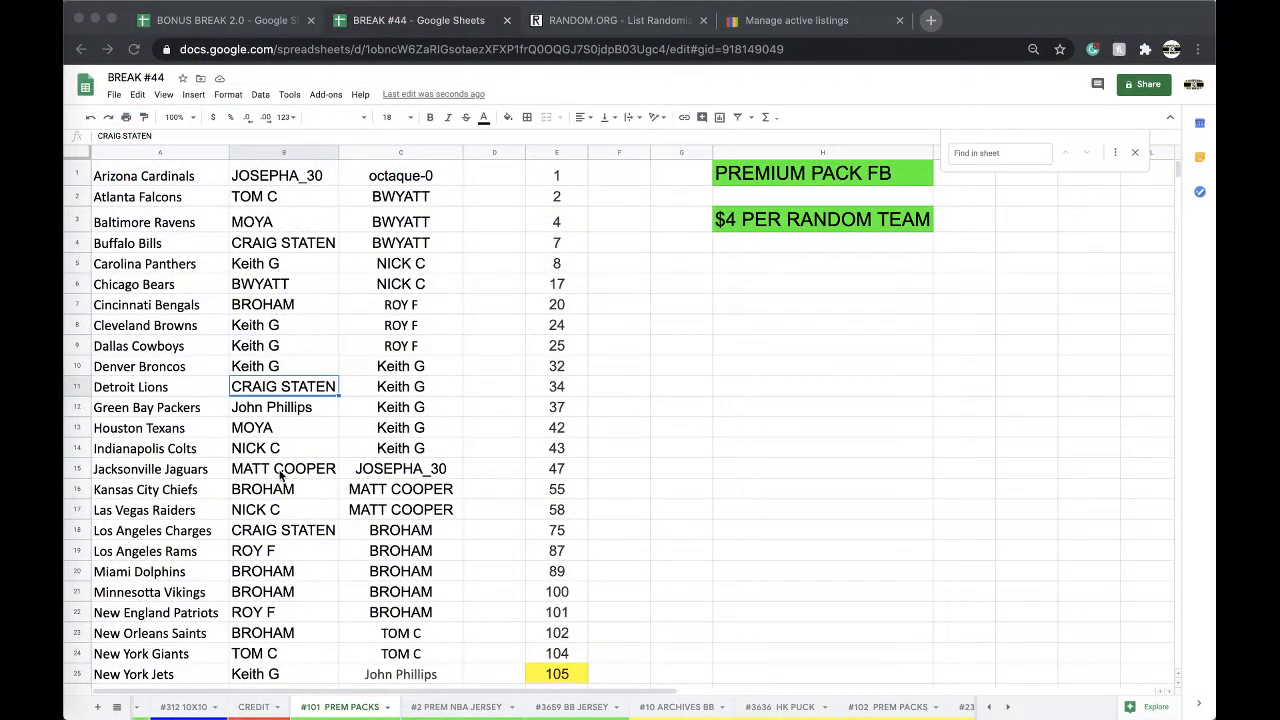
click(511, 117)
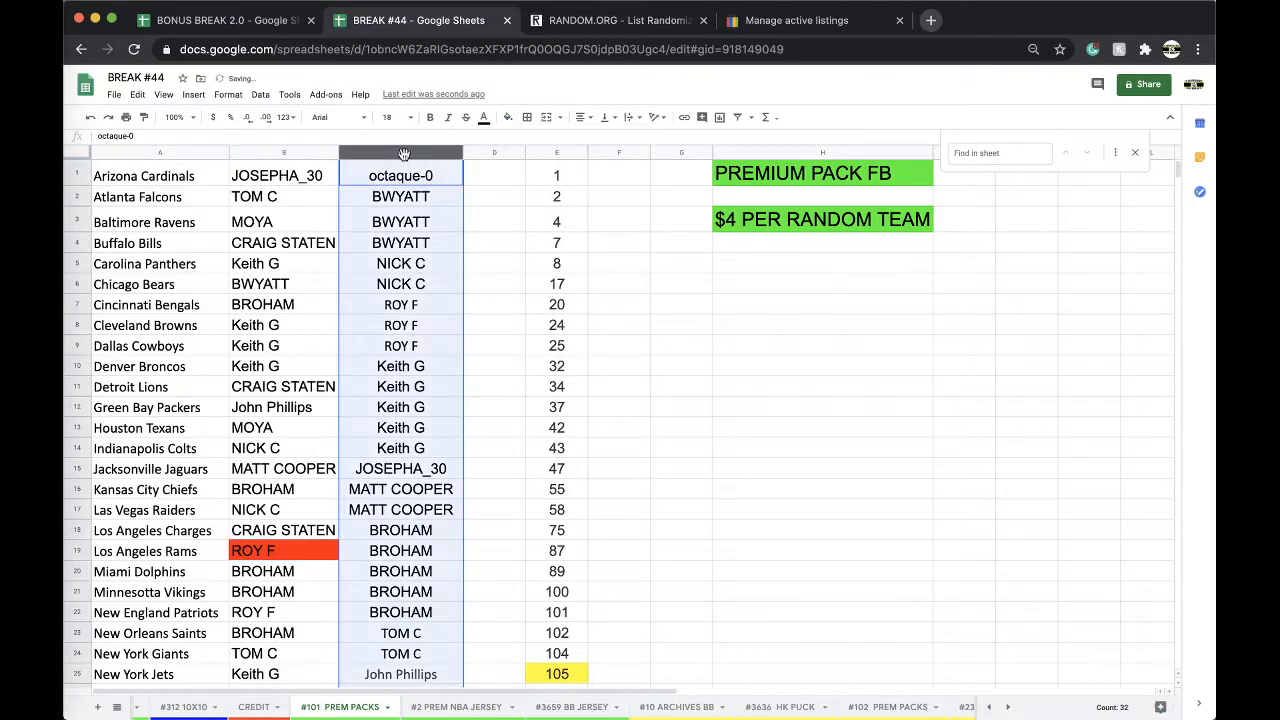
click(620, 20)
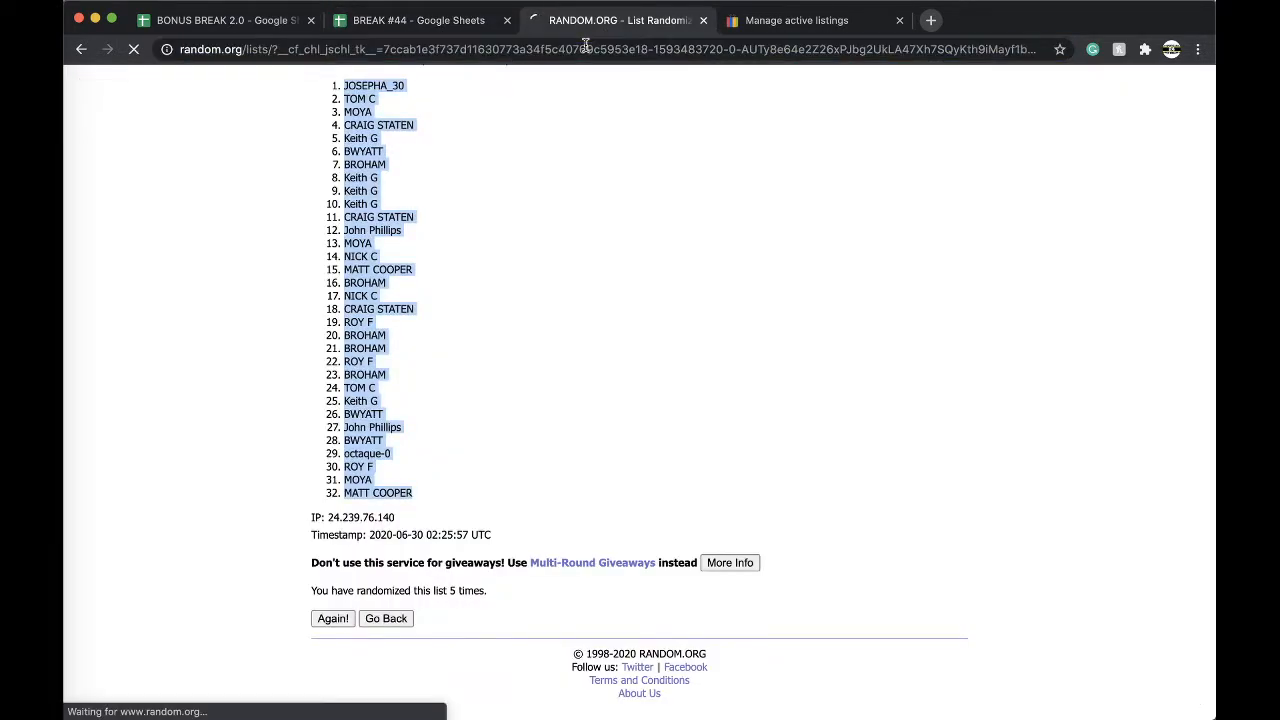
click(386, 618)
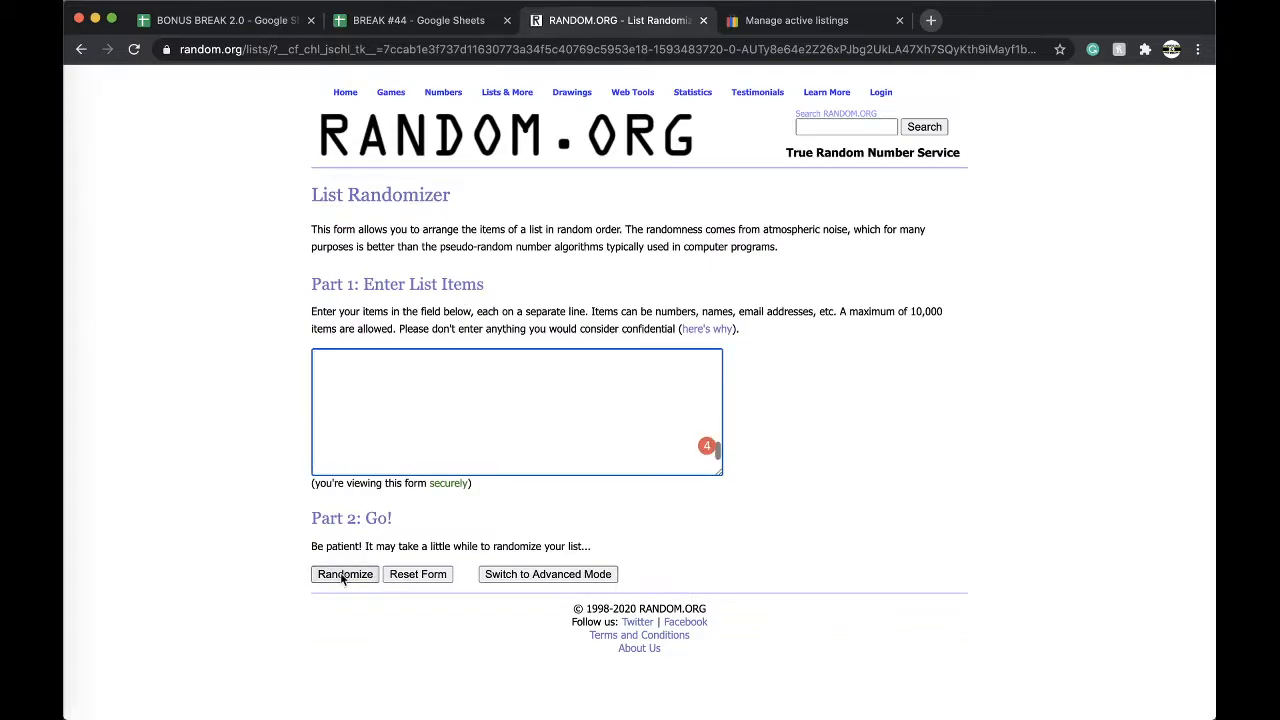
click(344, 574)
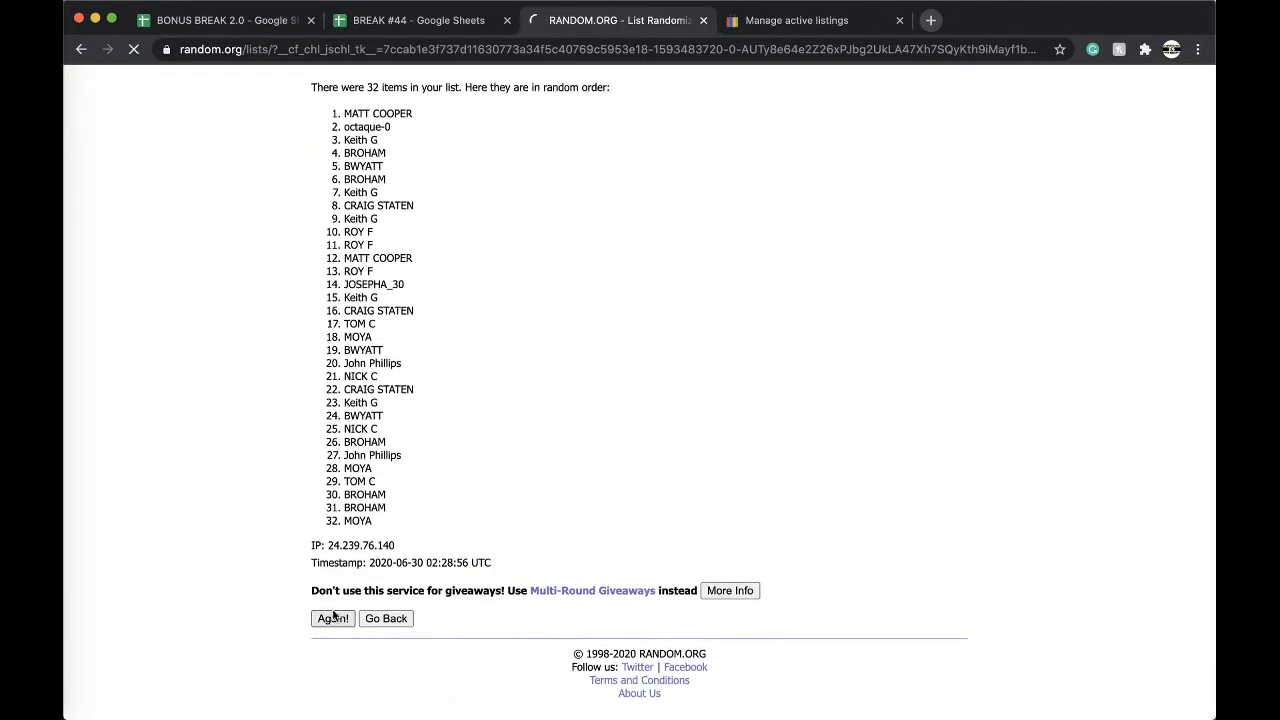
click(332, 618)
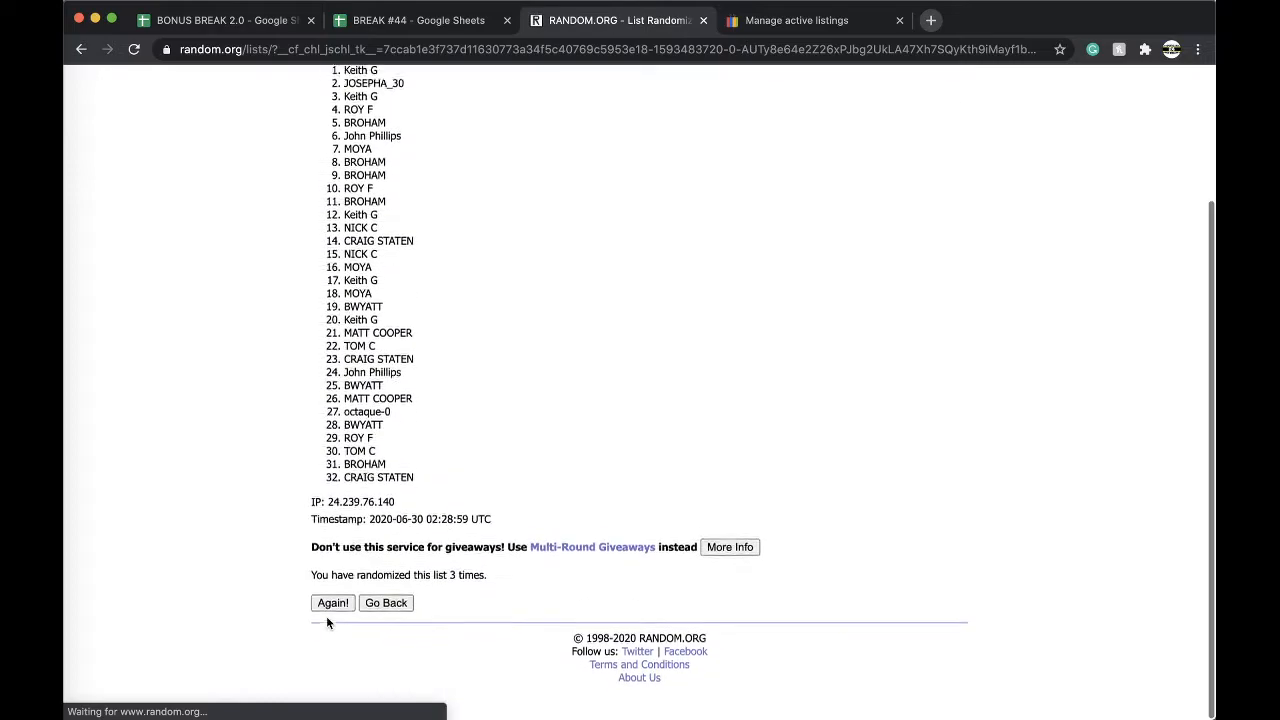
click(332, 603)
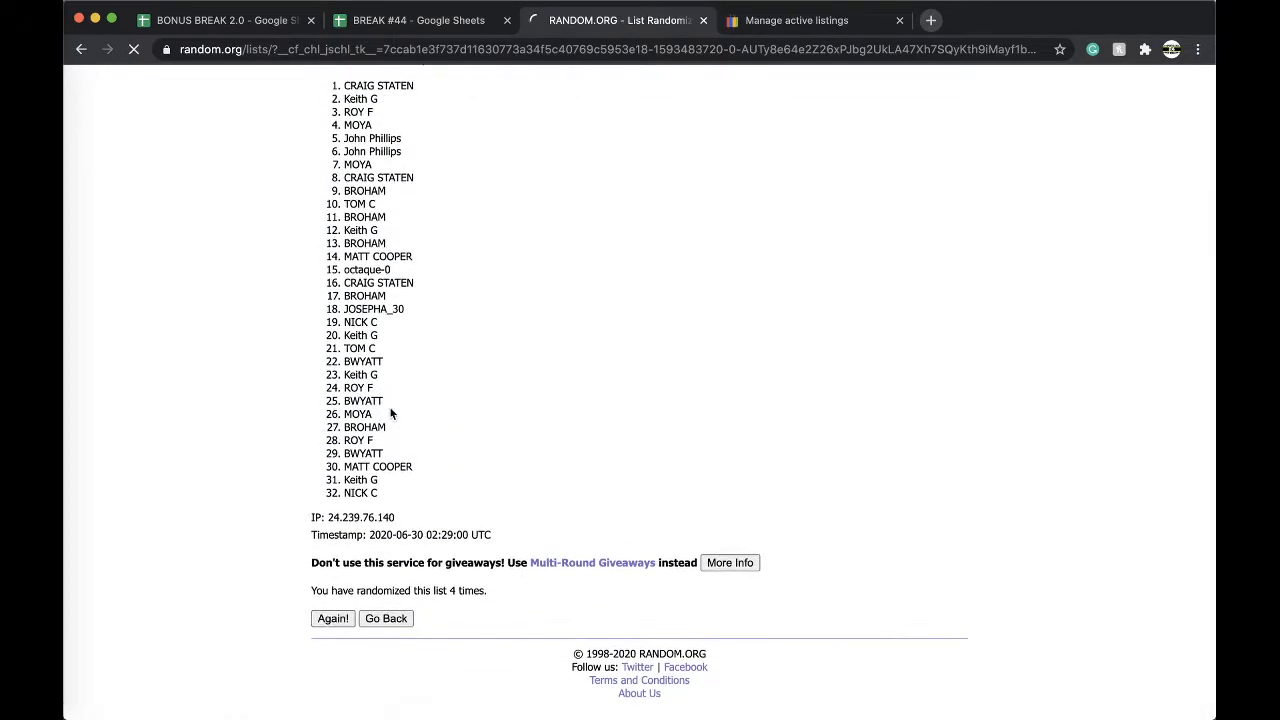
click(332, 618)
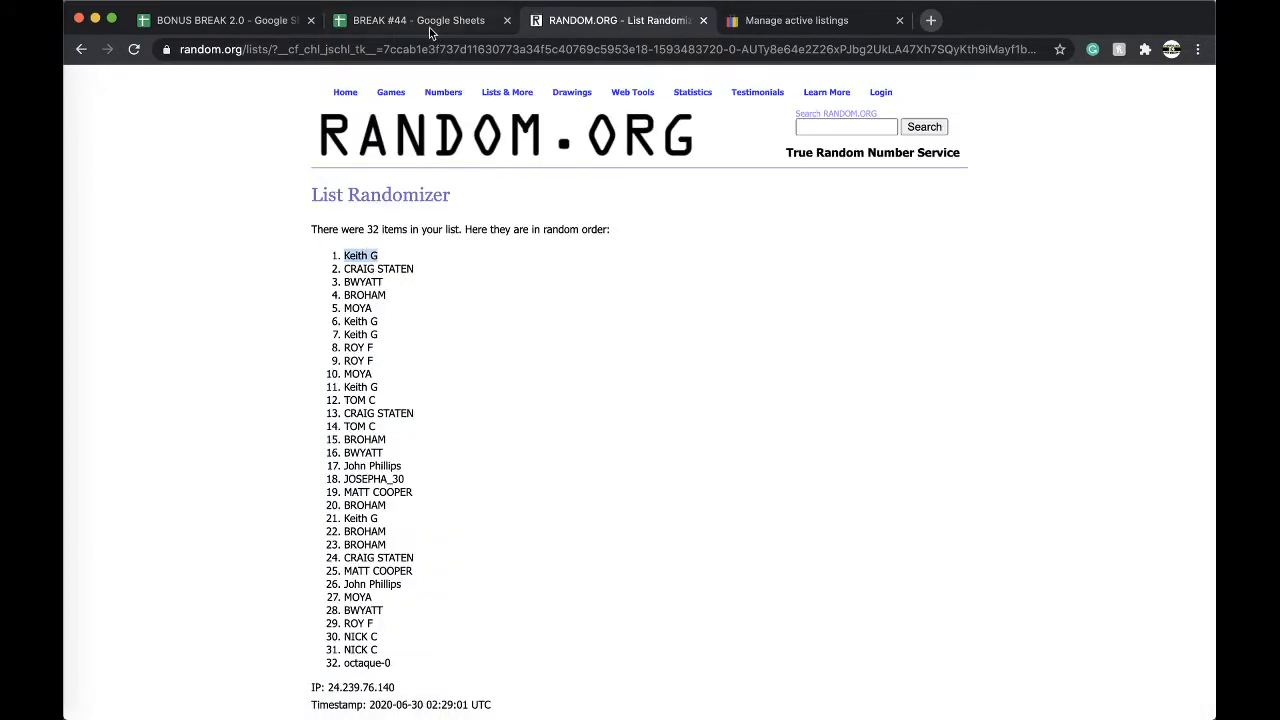
click(418, 20)
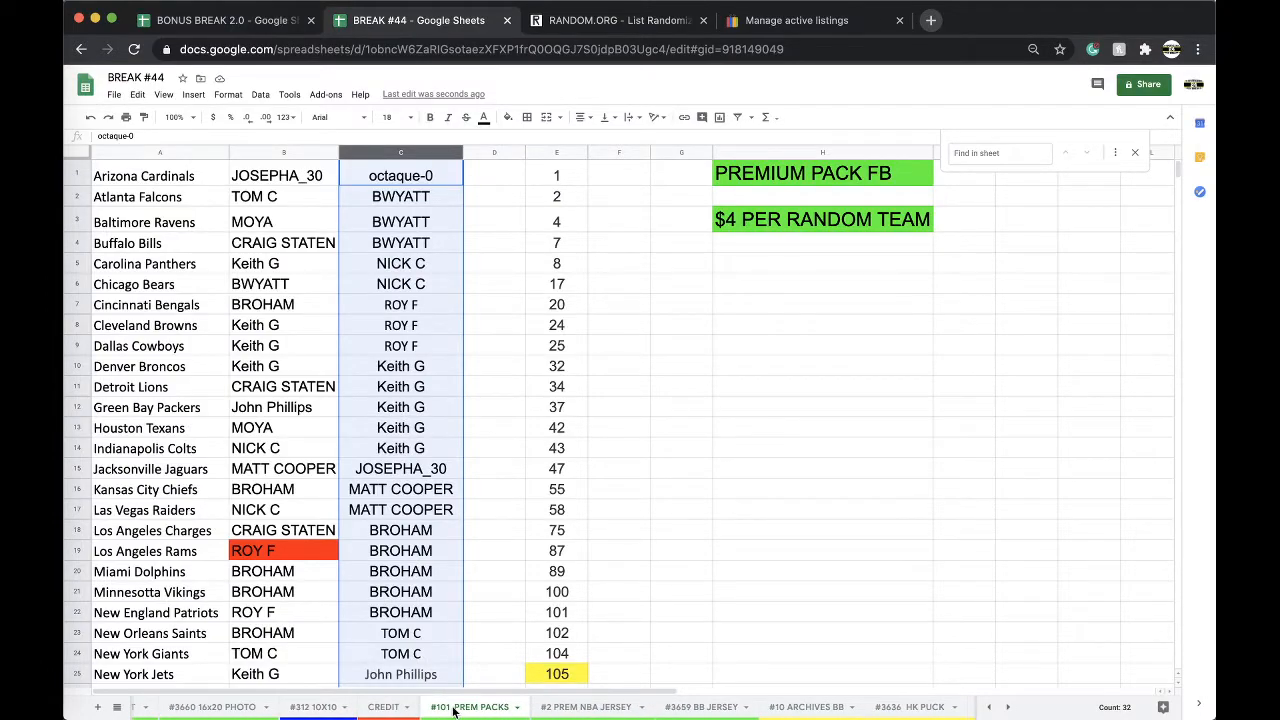
click(200, 20)
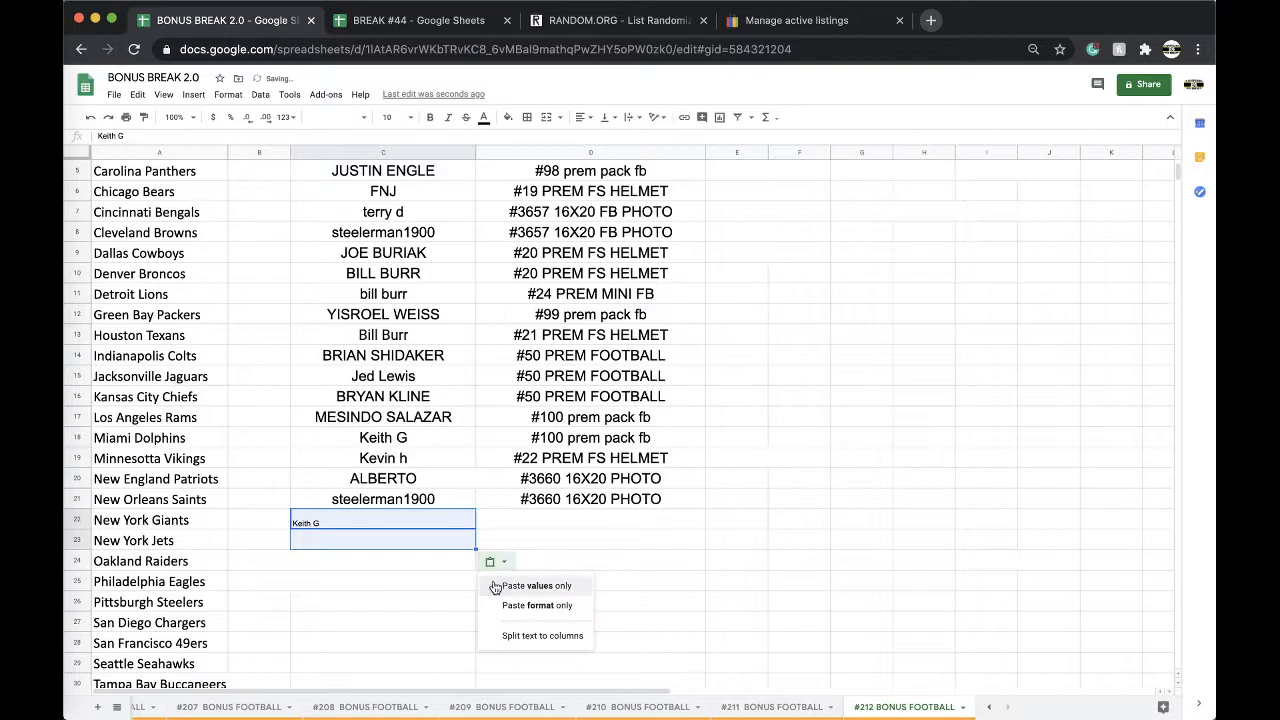
click(590, 520)
text(#101 prem pack fb)
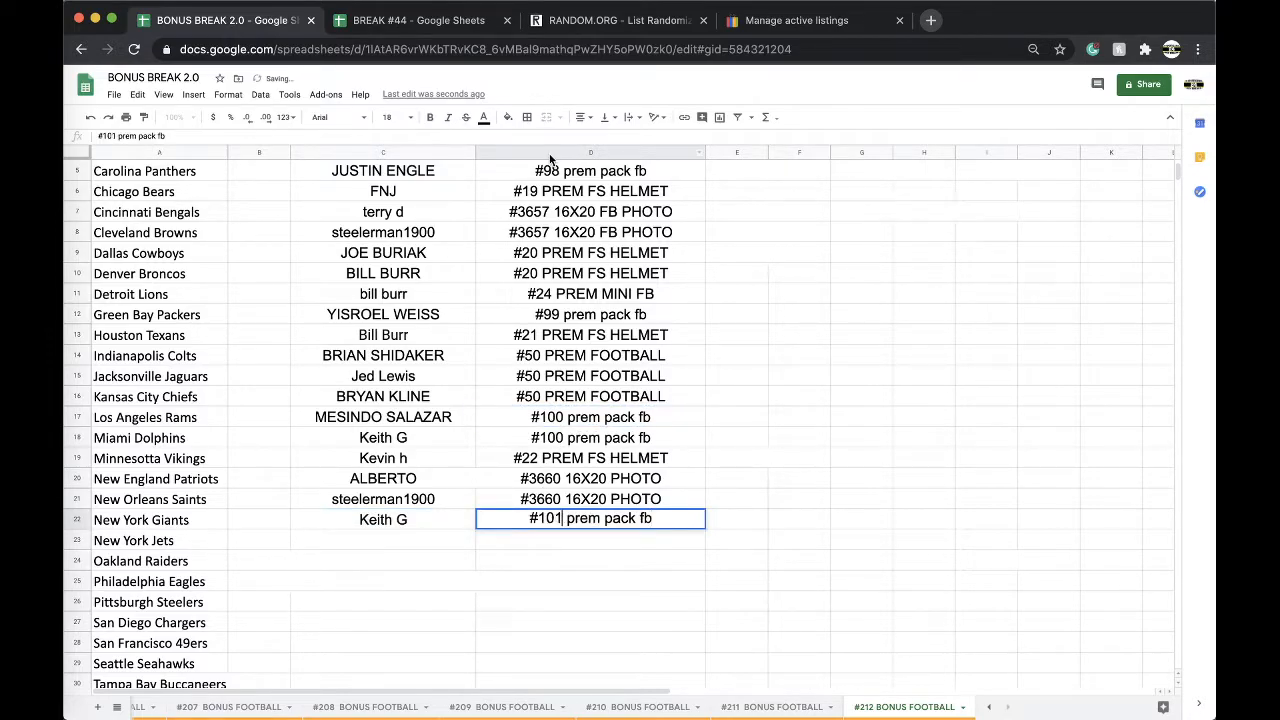
click(402, 20)
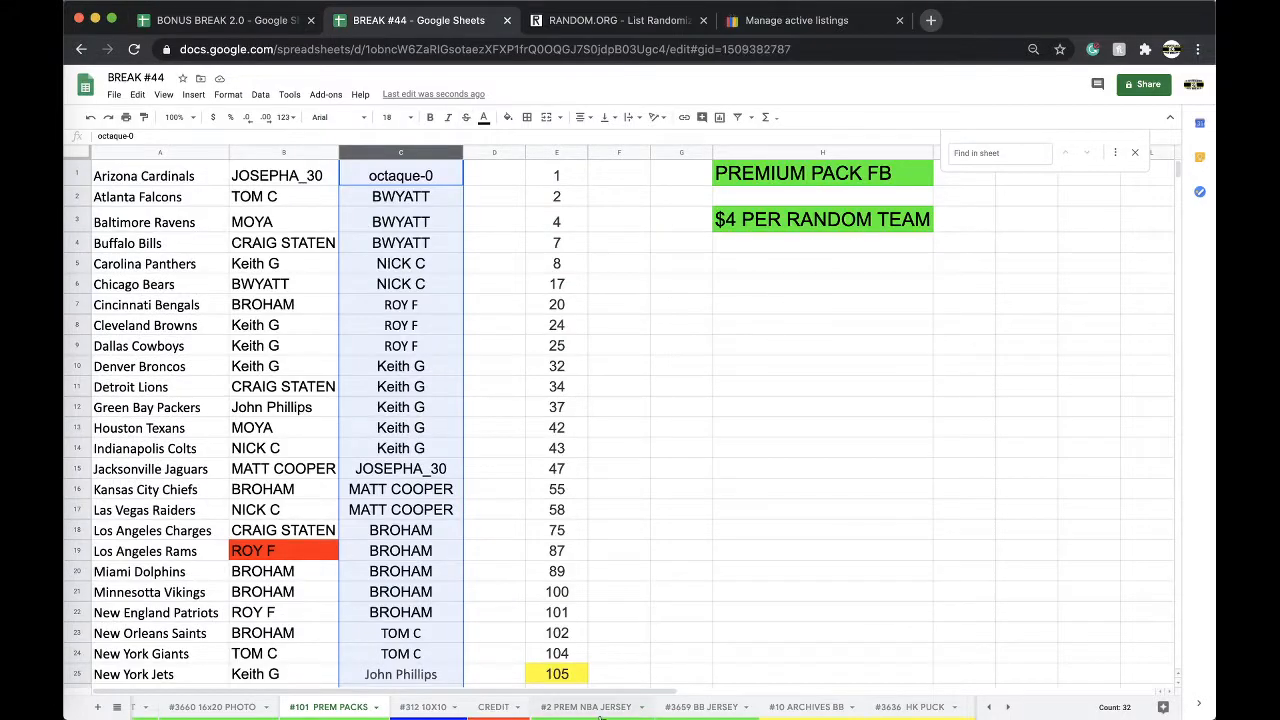
click(597, 706)
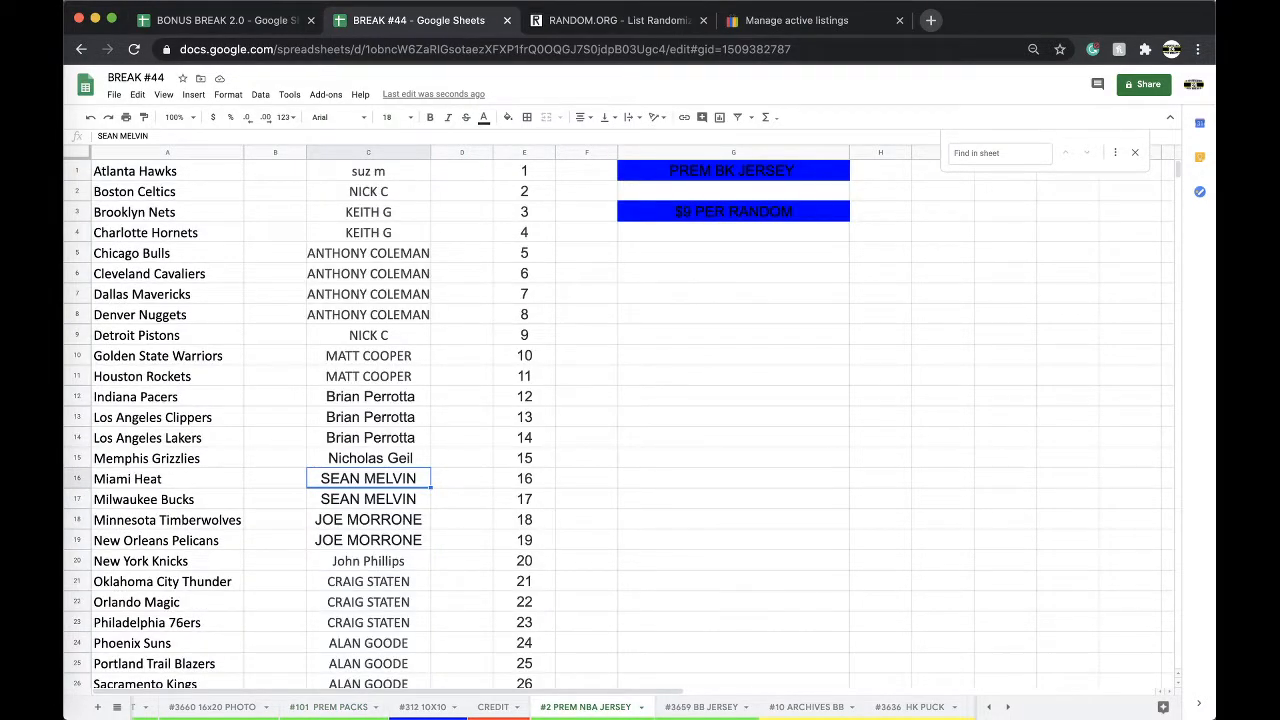